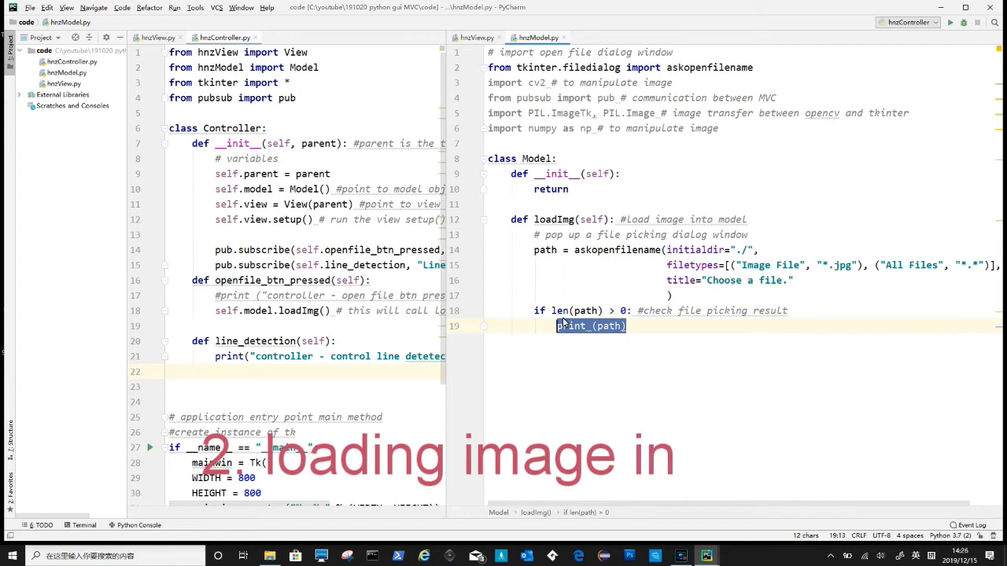
Step: Read the chosen file into originalImg with cv2.imread and keep a currentImg working copy
text(self.originalImg = cv2.imread(path))
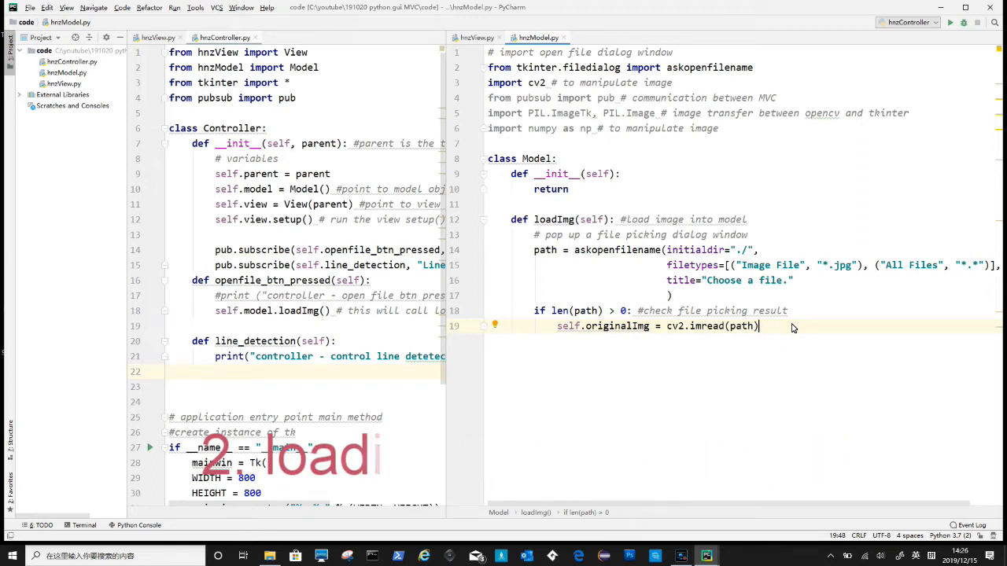
text(#load orignal image using cv2)
text(self.currentImg = self.originalImg.copy()
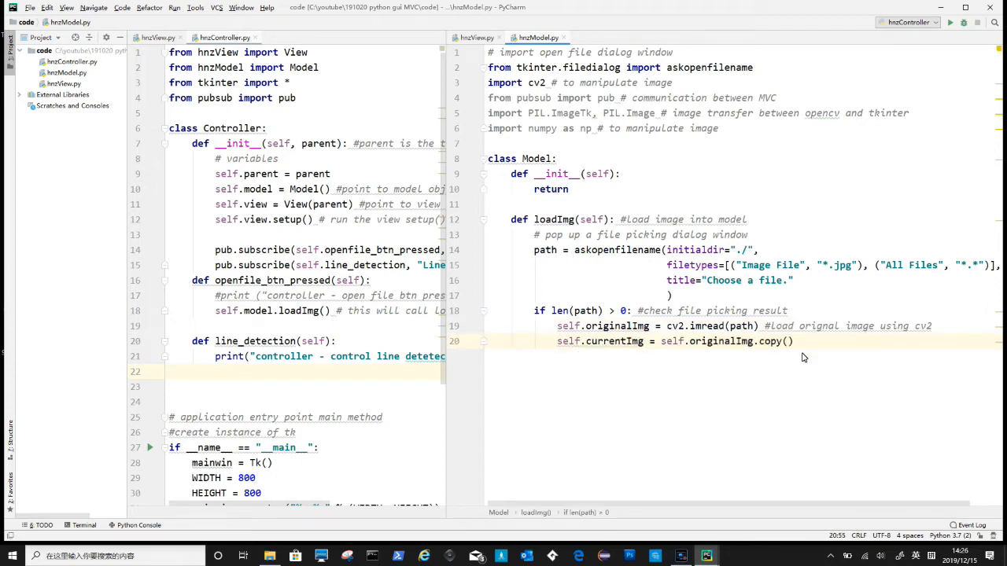
text(duplicate as current image)
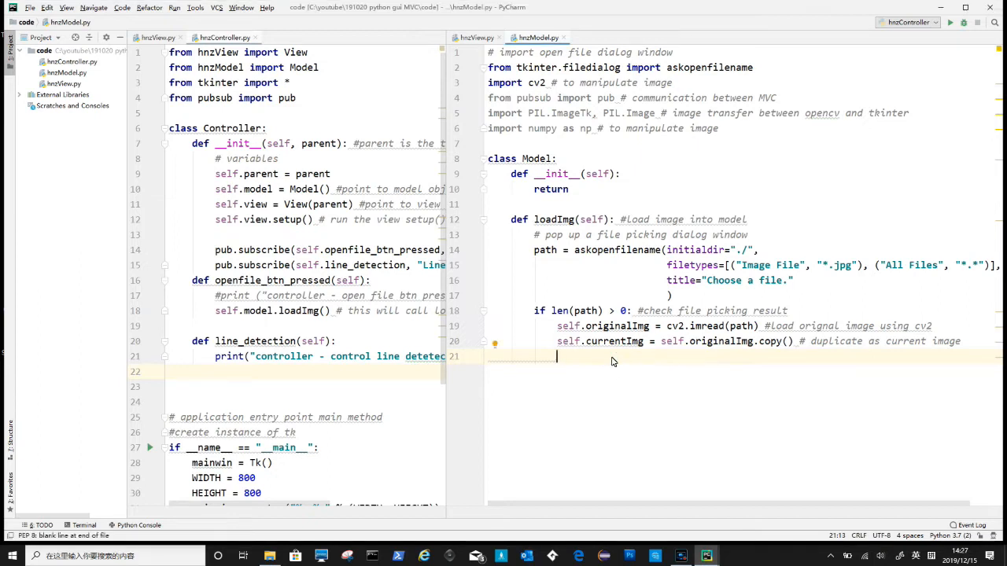
Step: Send a model_updated message carrying toTkImg(self.currentImg), with a 'send message' comment
text(pub.sendMessage("model_updated", data=self.toTkImg(self.currentImg)))
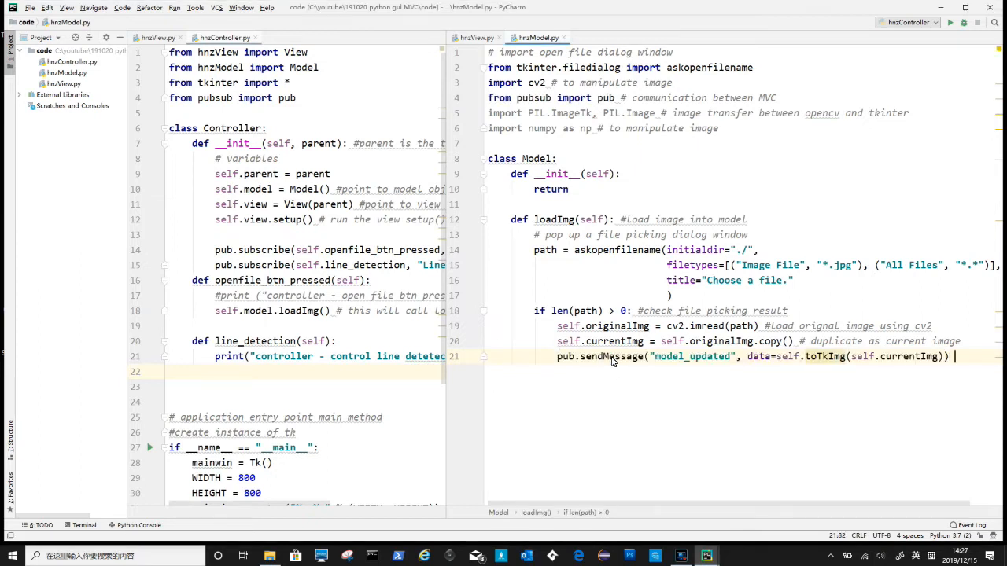
text(#)
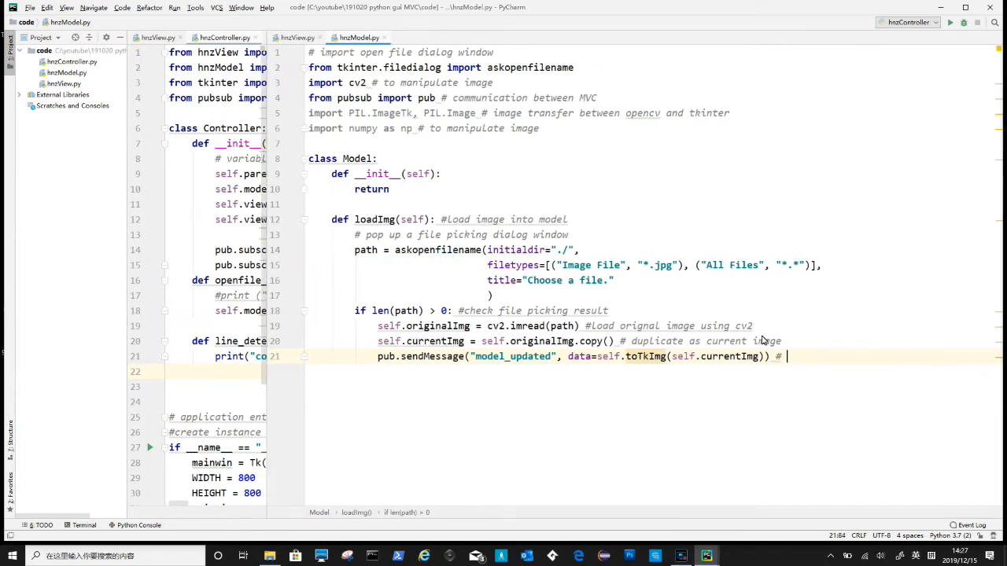
text(send message)
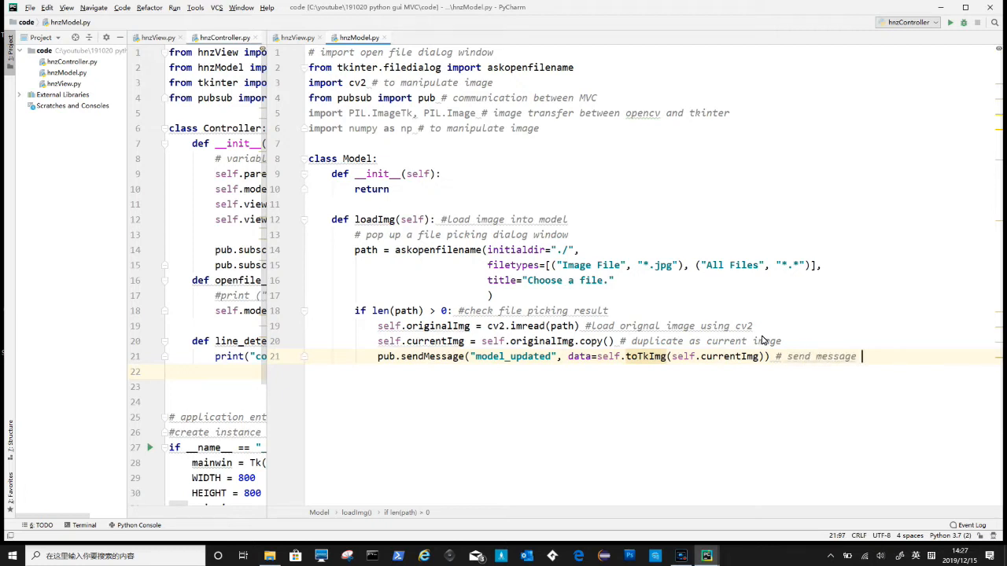
text(sc)
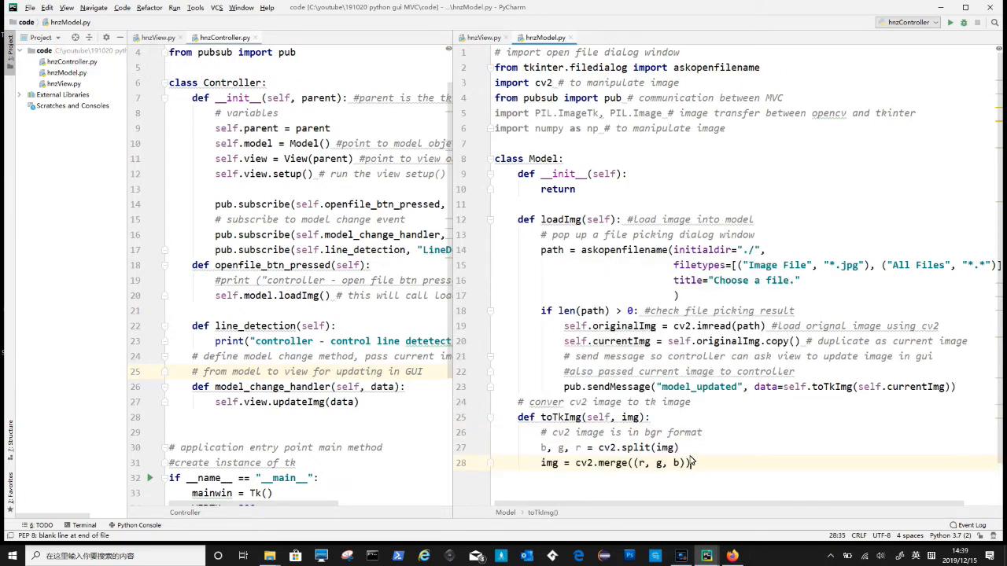
Step: Space out the toTkImg steps and add '# convert' comments around the merge and PhotoImage lines
key(Enter)
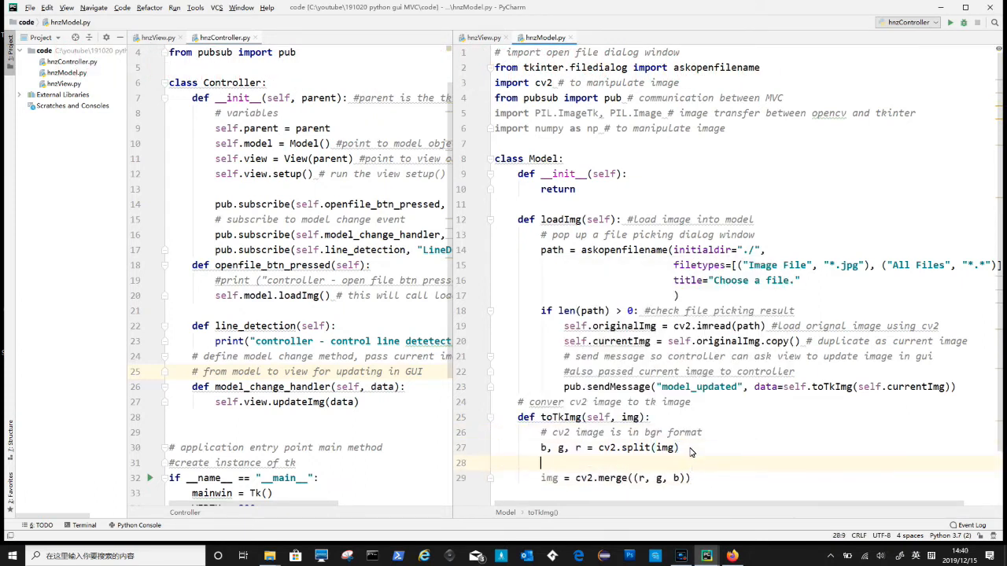
text(#)
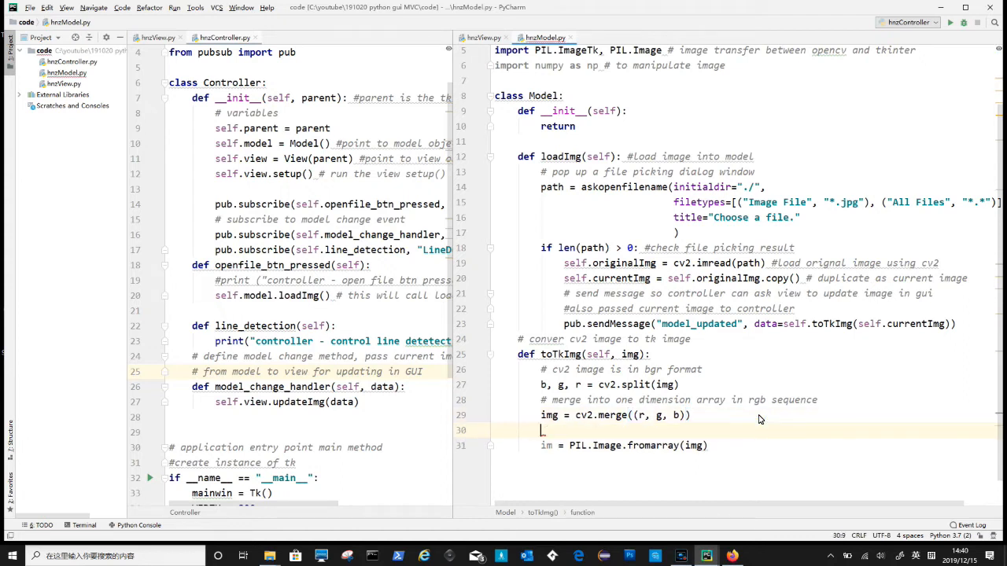
text(# convert rgb array into 2 dim PIL image array)
text(return imgtk)
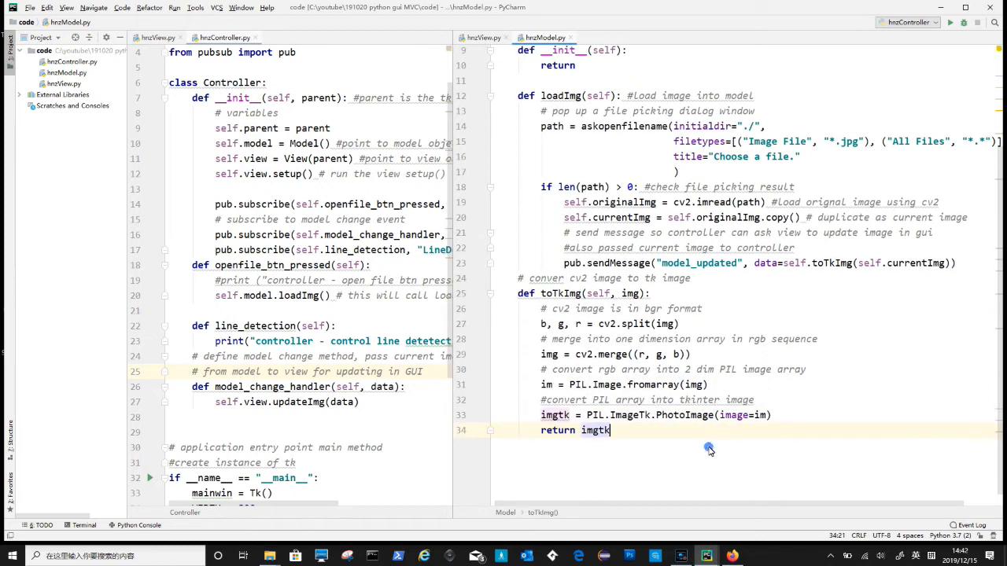
mouse_move(708, 448)
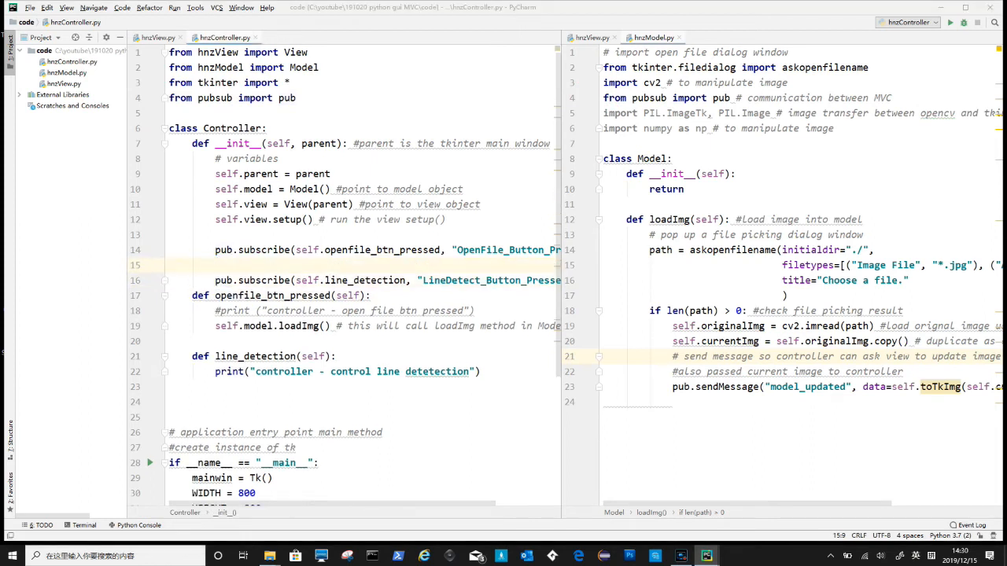
mouse_move(448, 271)
text(pub.subscribe(self.model_change_handler, "model_updated"))
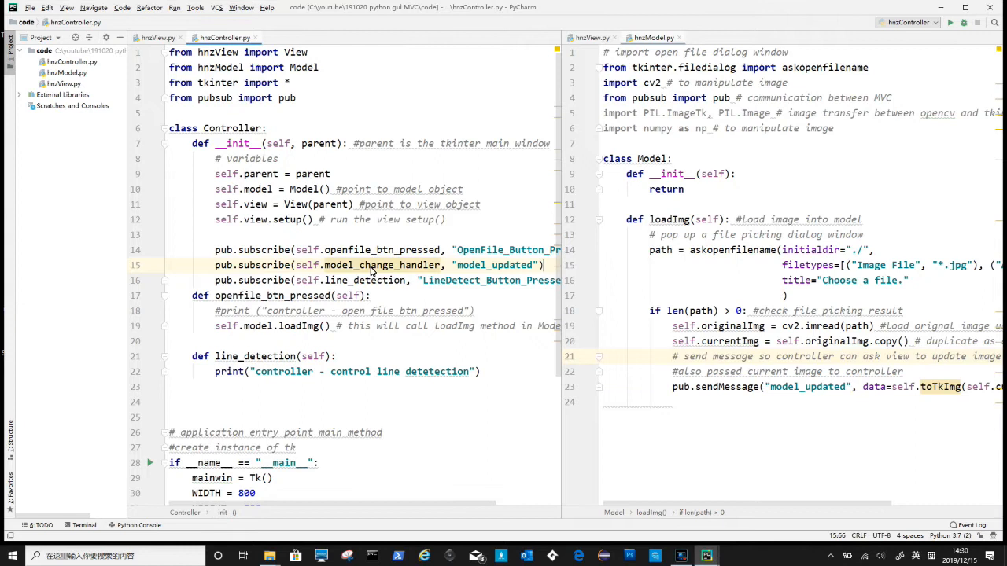
Step: Comment the model_updated subscription and start a '# define method' comment above model_change_handler
click(217, 265)
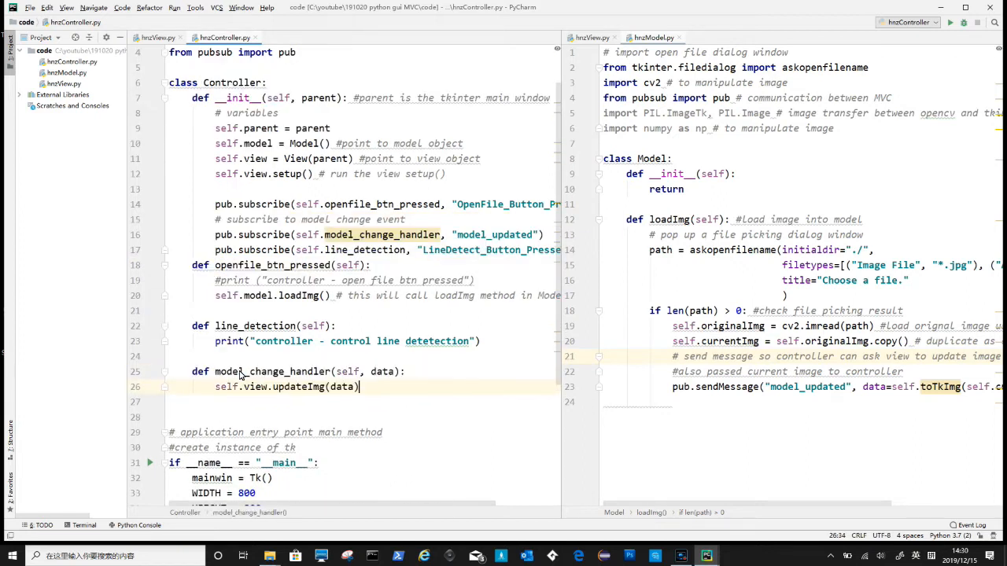
click(242, 356)
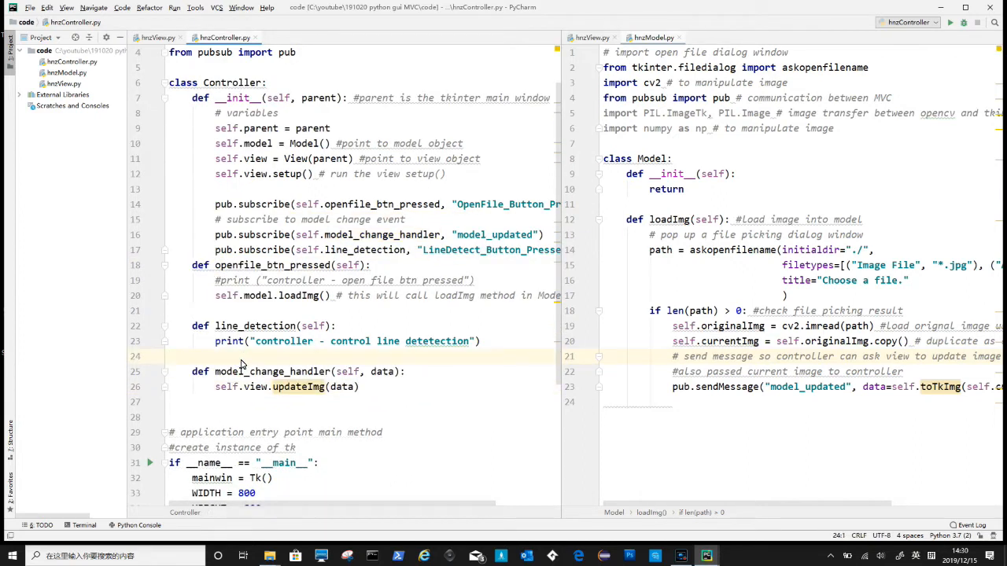
text(#)
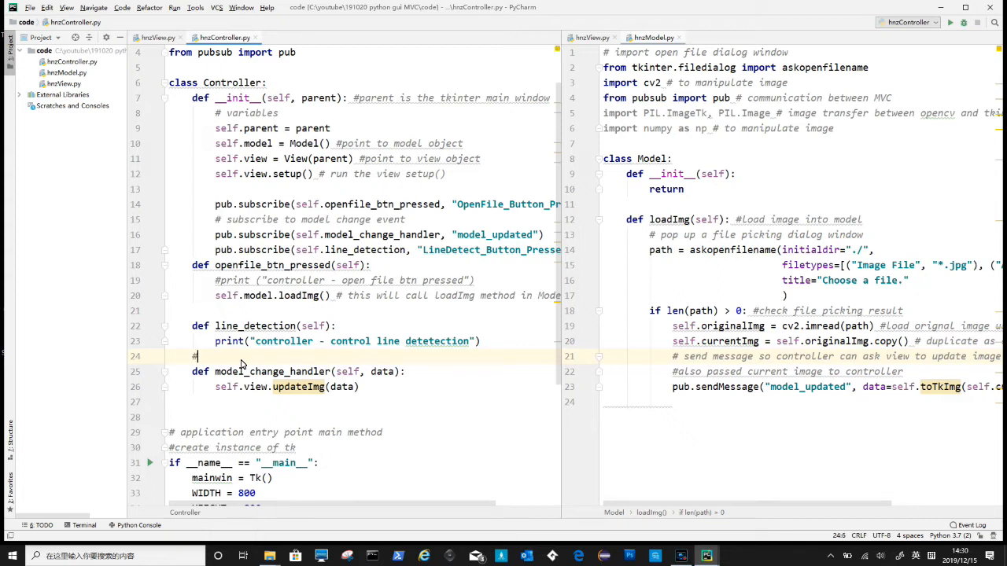
text(define)
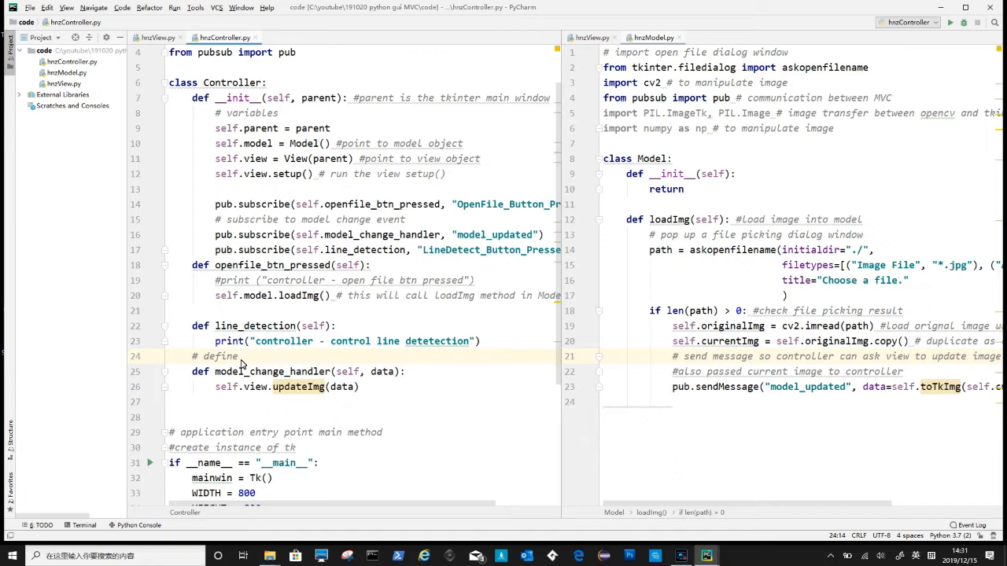
text(method,)
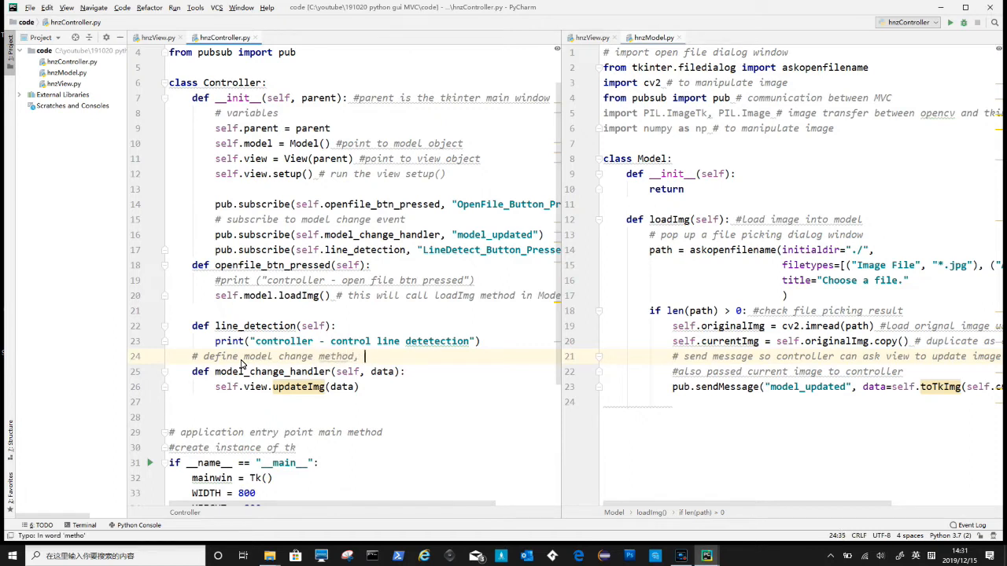
Step: Finish the handler comment saying it passes the current image from the model to the view
text(f)
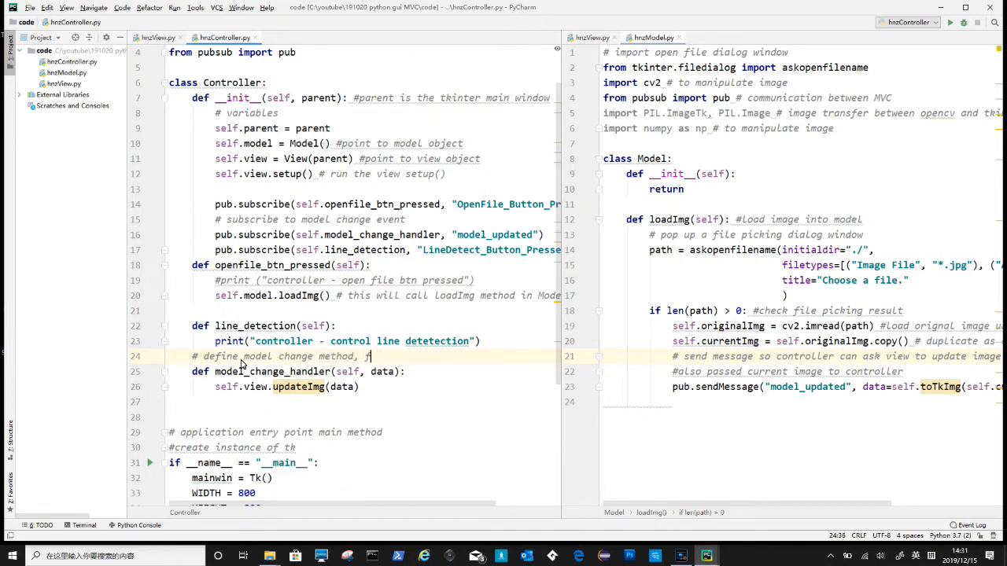
text(pass)
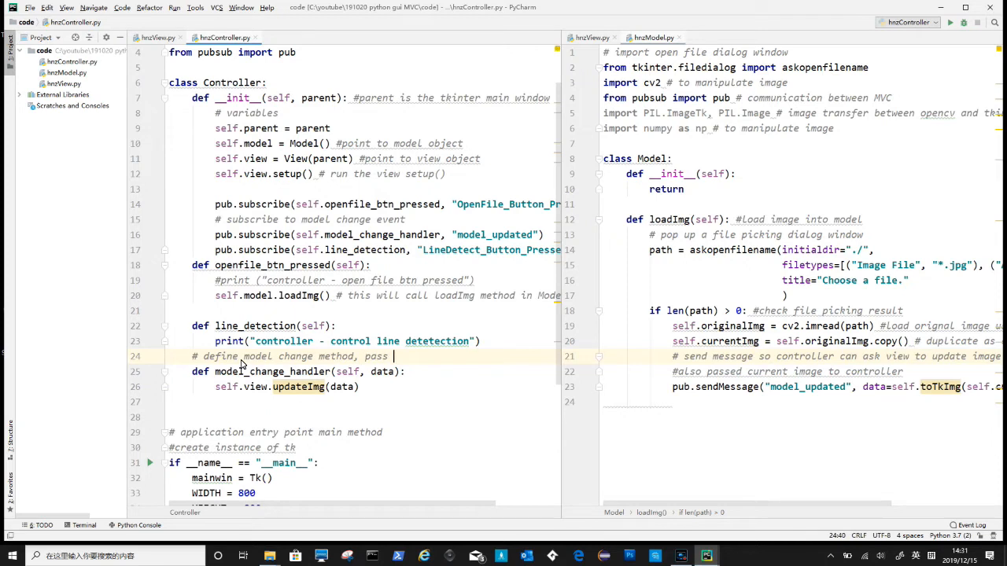
text(currentl)
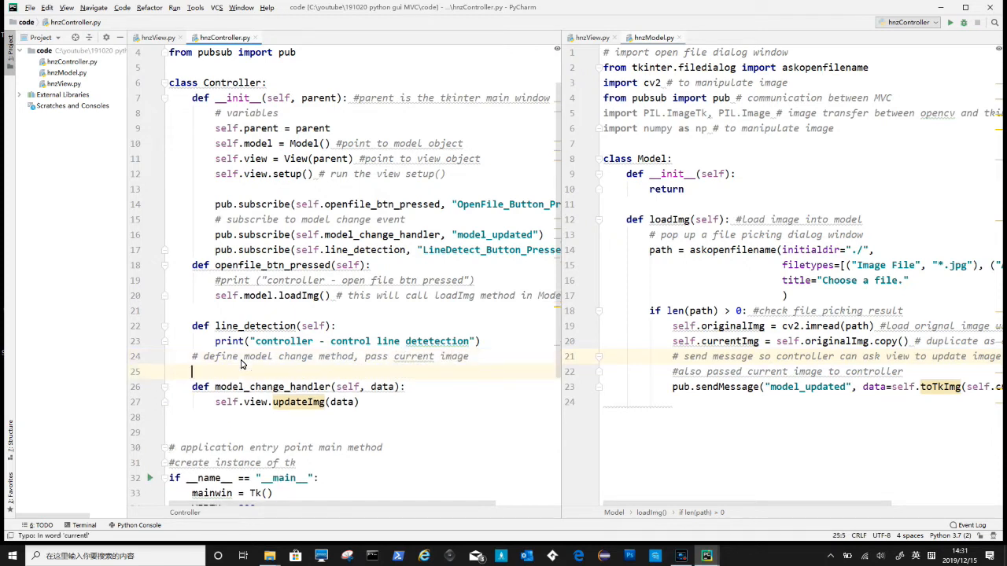
text(# from model to ve)
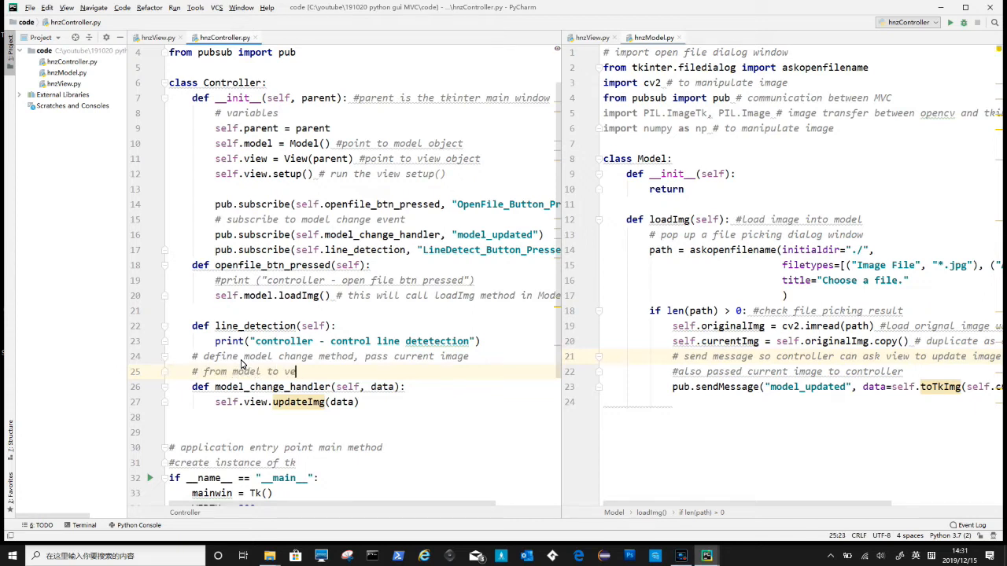
click(481, 37)
text(# put image)
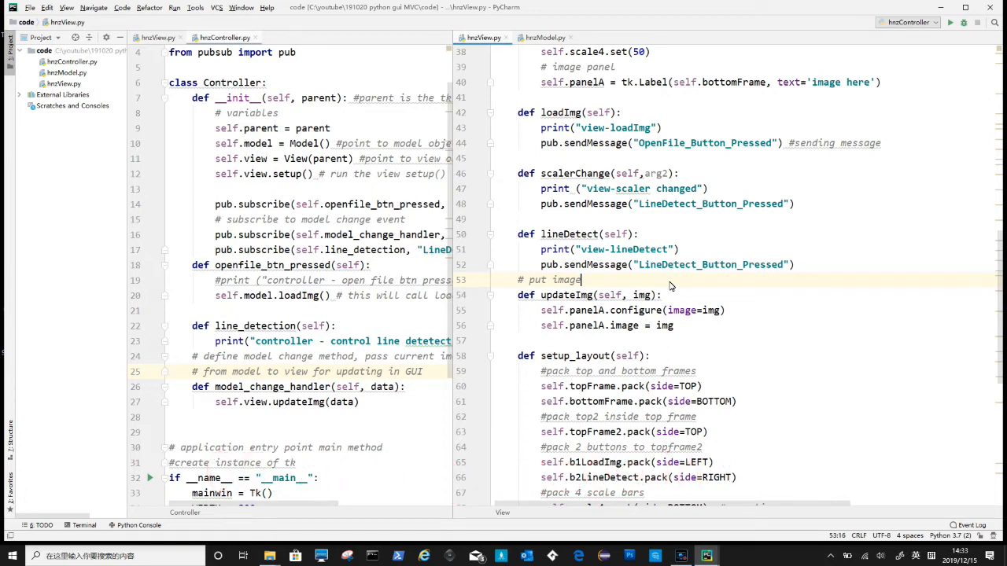
text(into panel A)
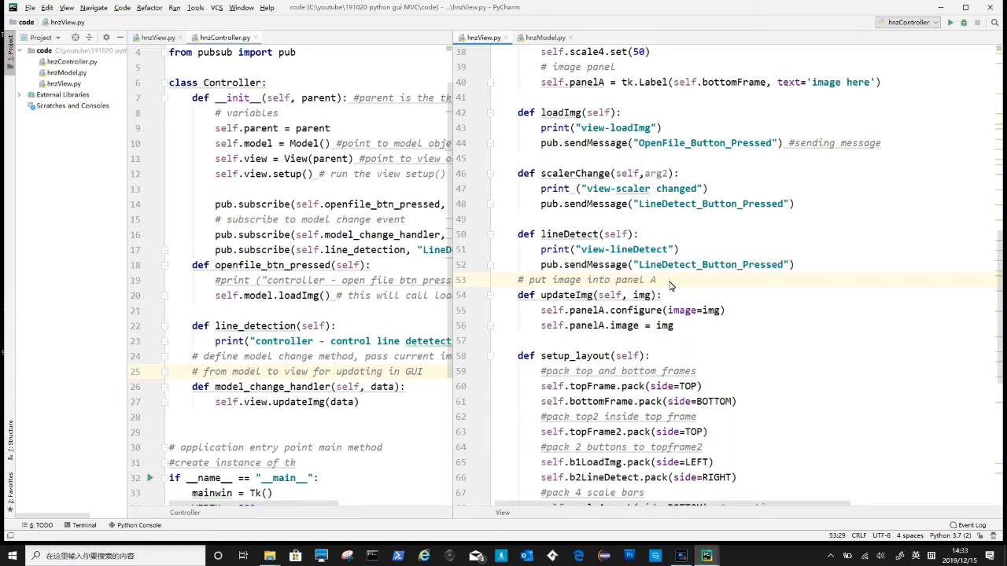
scroll(up, 3)
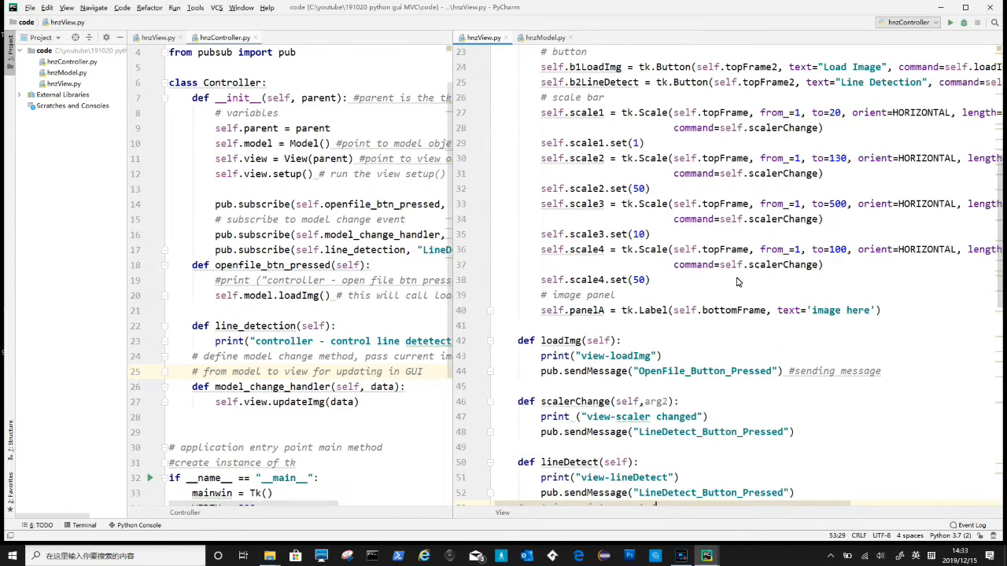
scroll(up, 3)
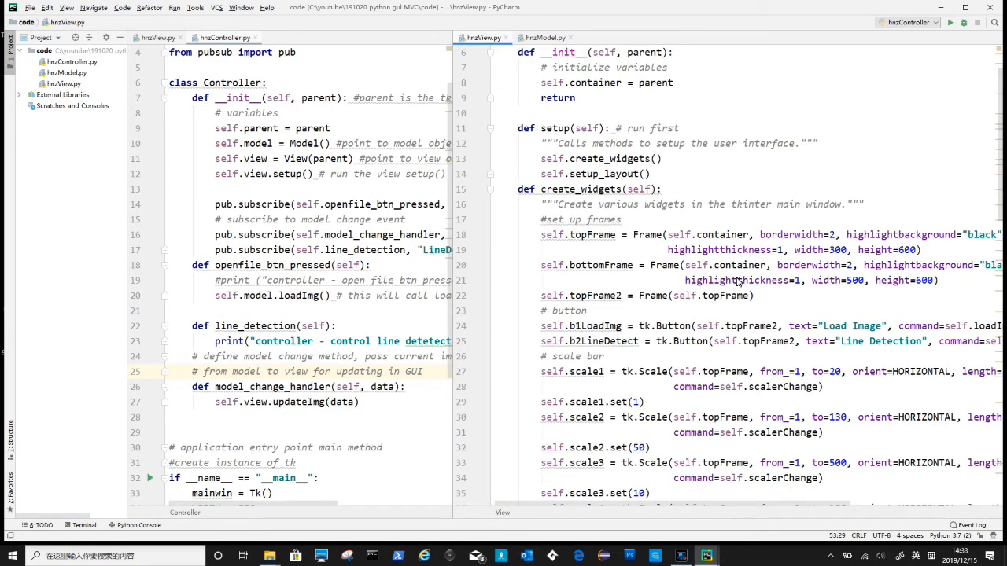
scroll(down, 3)
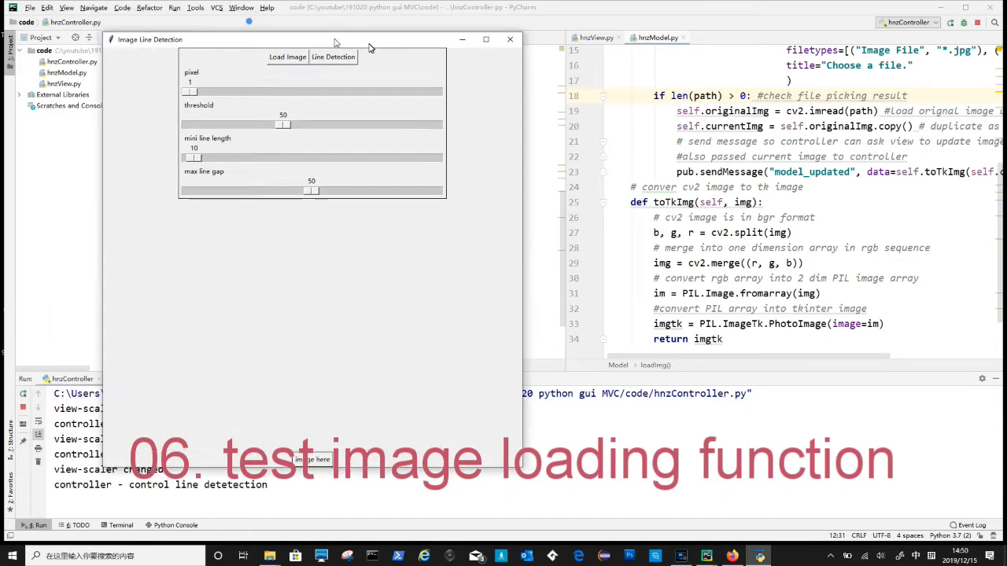
Step: Load an image in the running Image Line Detection window and check the console logs view-loadImg
click(441, 70)
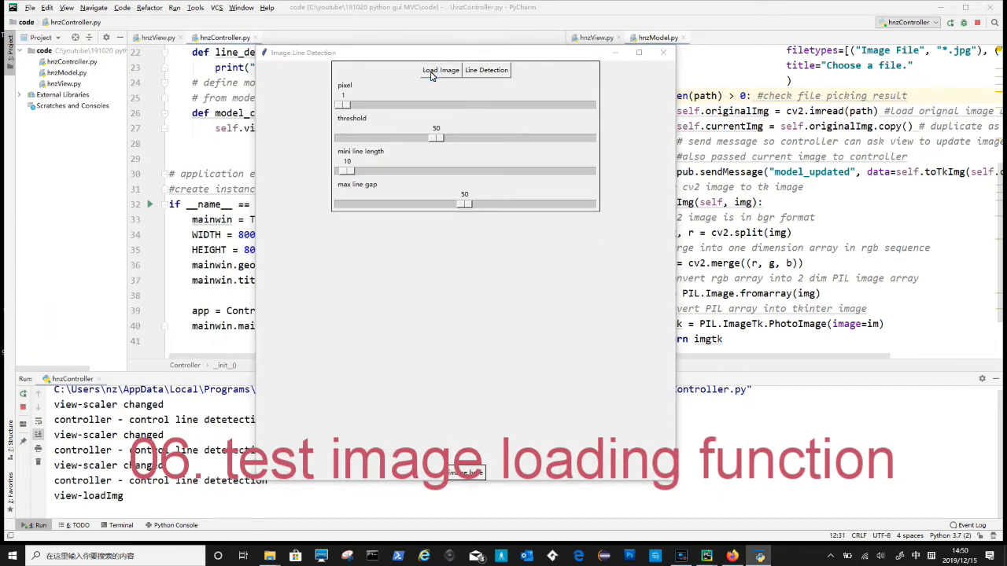
click(440, 69)
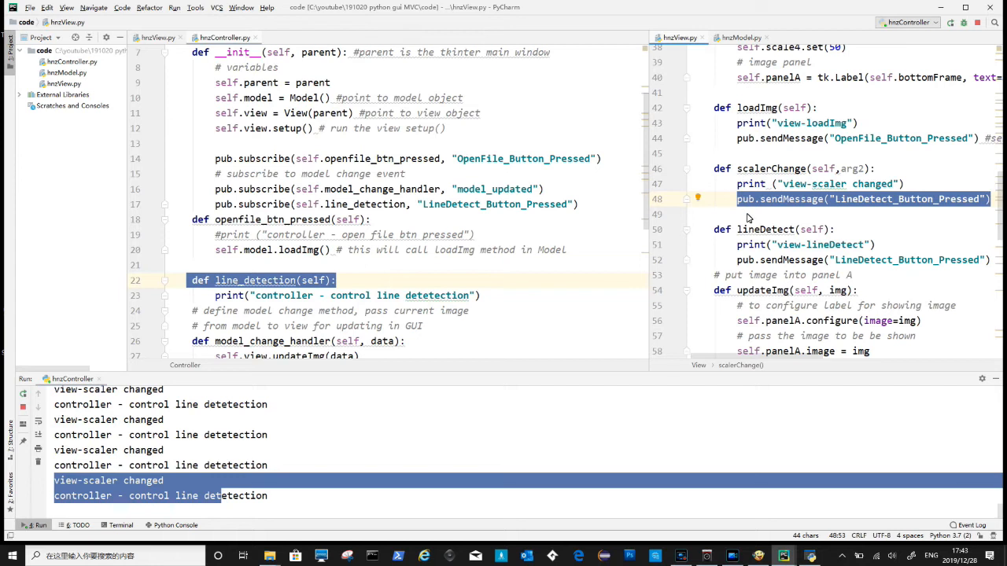
click(739, 260)
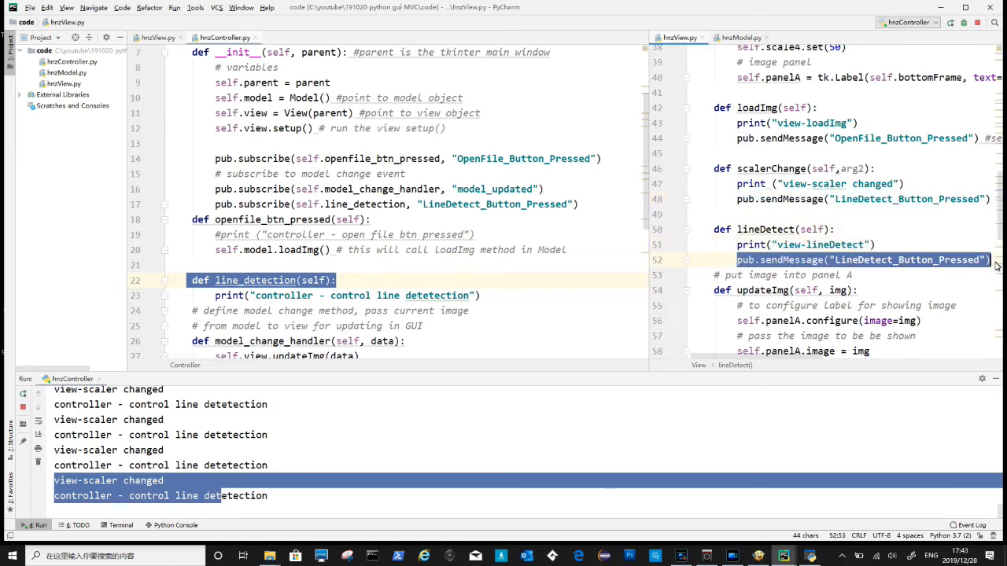
click(340, 204)
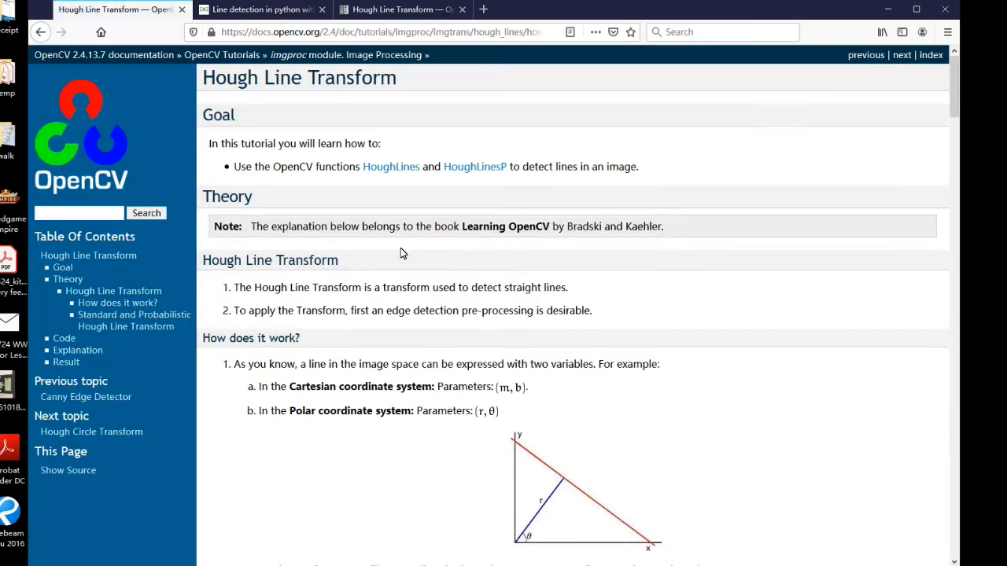
Step: Scroll the OpenCV tutorial down to the Probabilistic Hough Line Transform section and HoughLinesP arguments
scroll(down, 3)
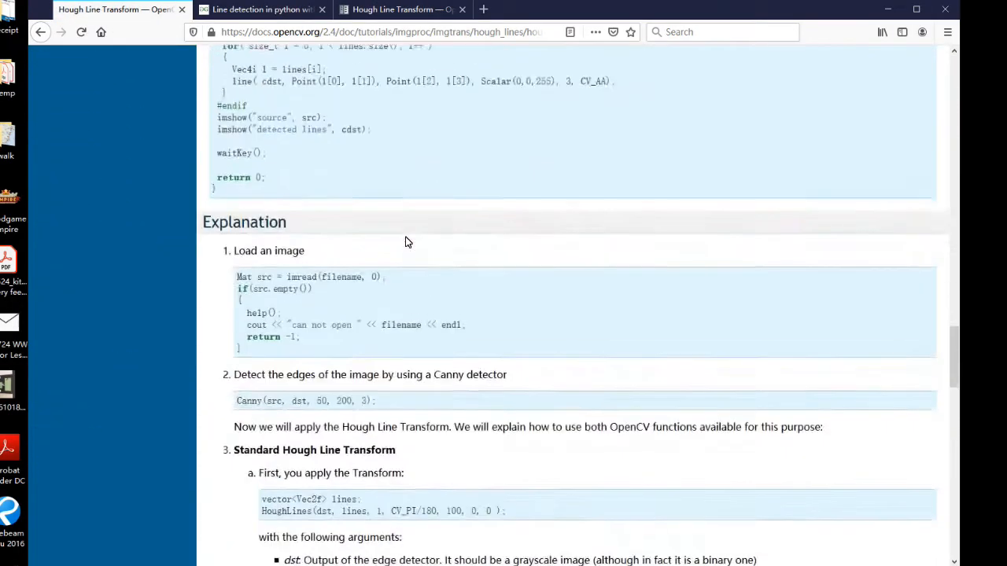
scroll(down, 3)
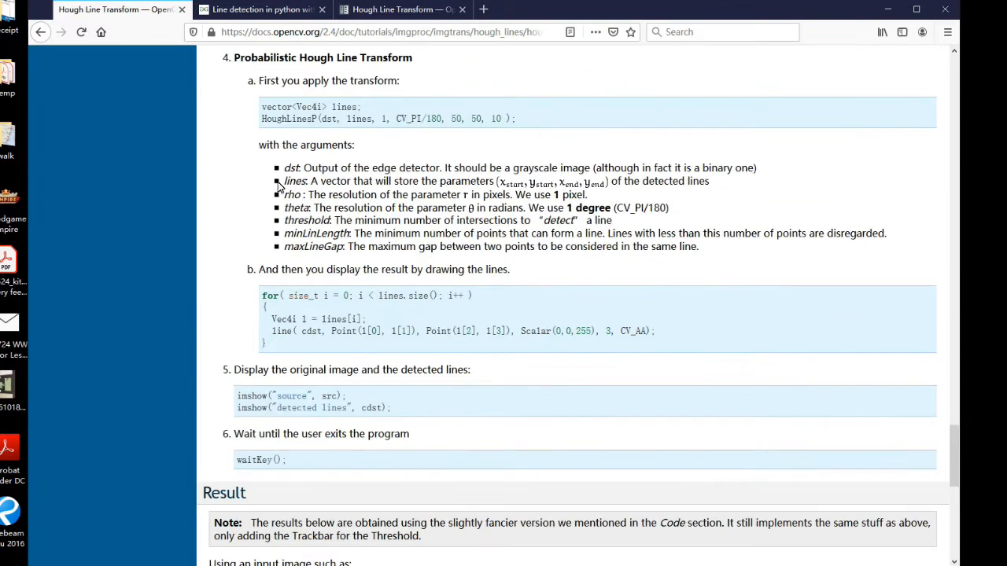
mouse_move(284, 173)
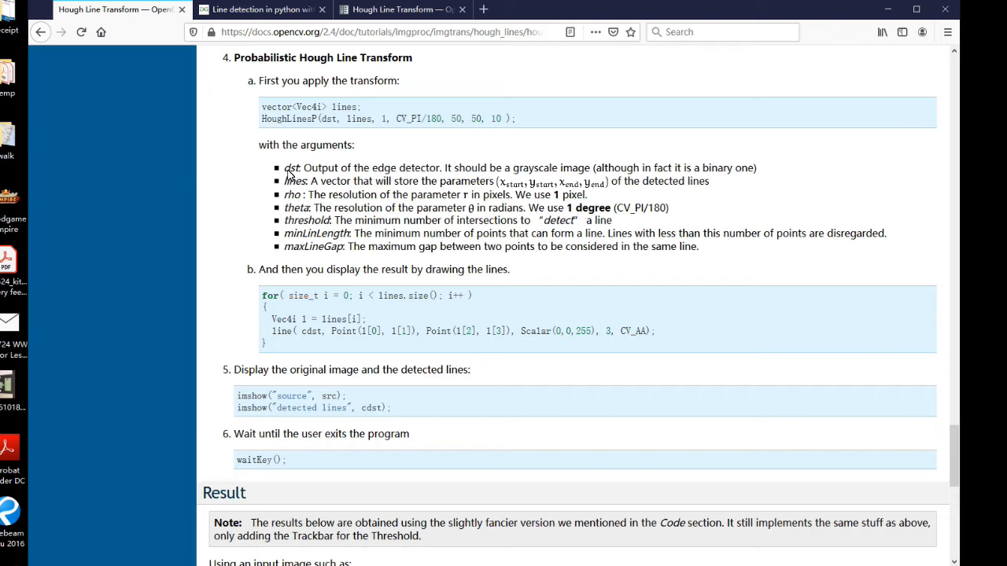
mouse_move(359, 174)
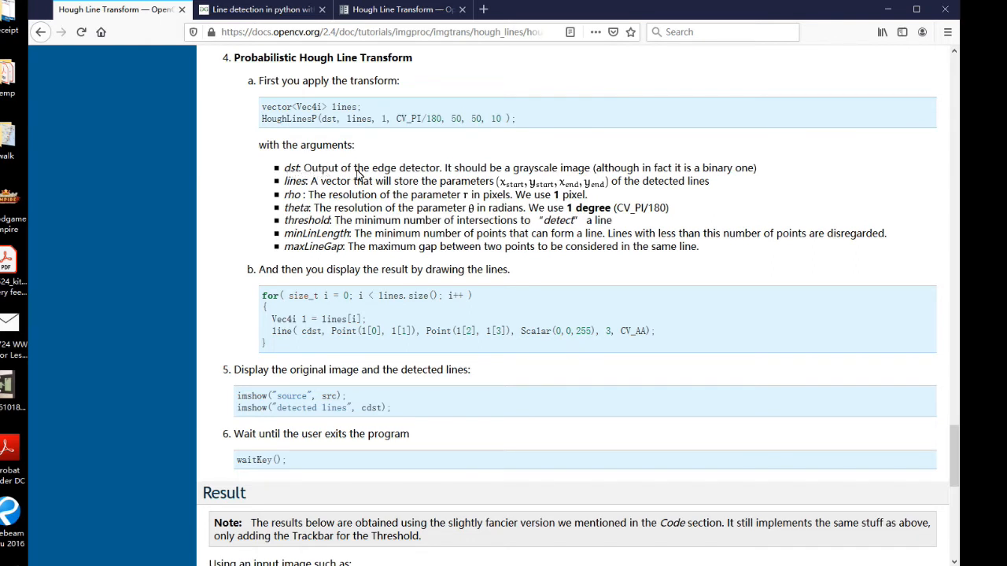
mouse_move(502, 186)
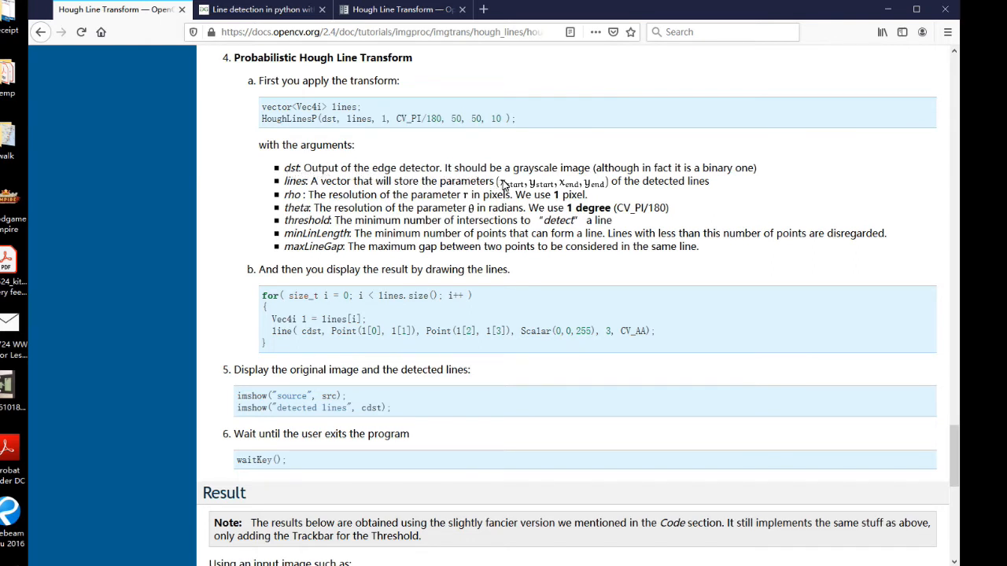
mouse_move(330, 212)
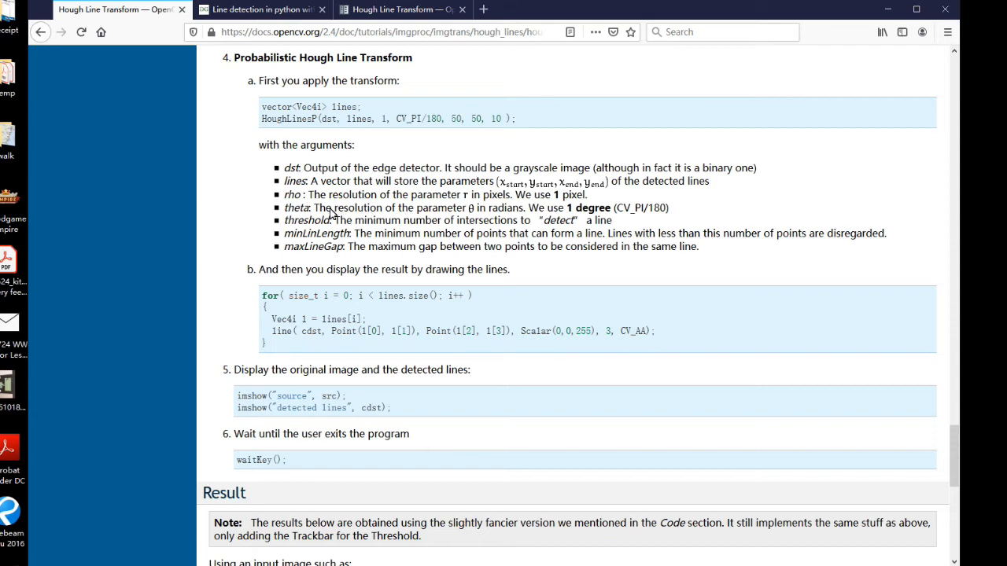
mouse_move(607, 206)
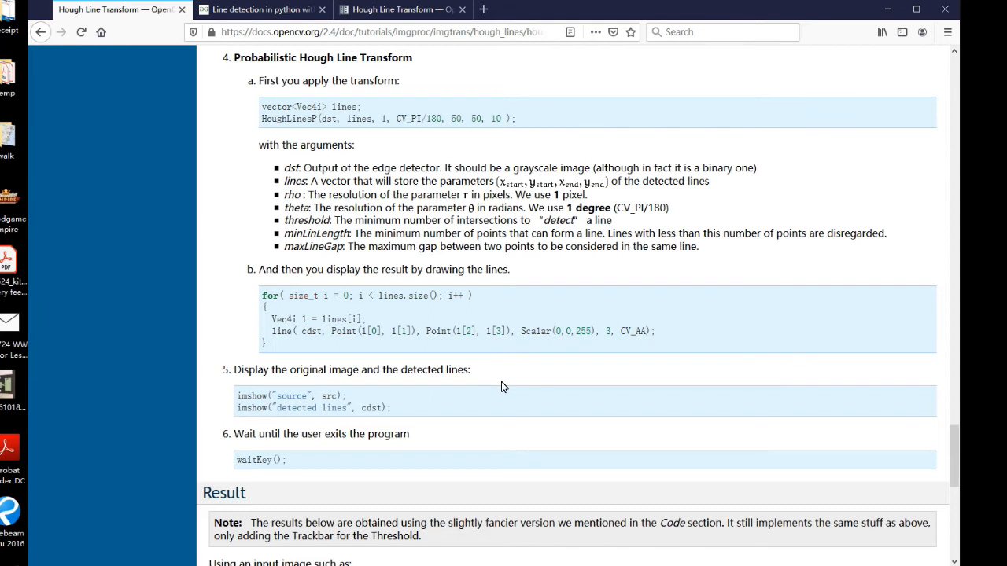
mouse_move(638, 513)
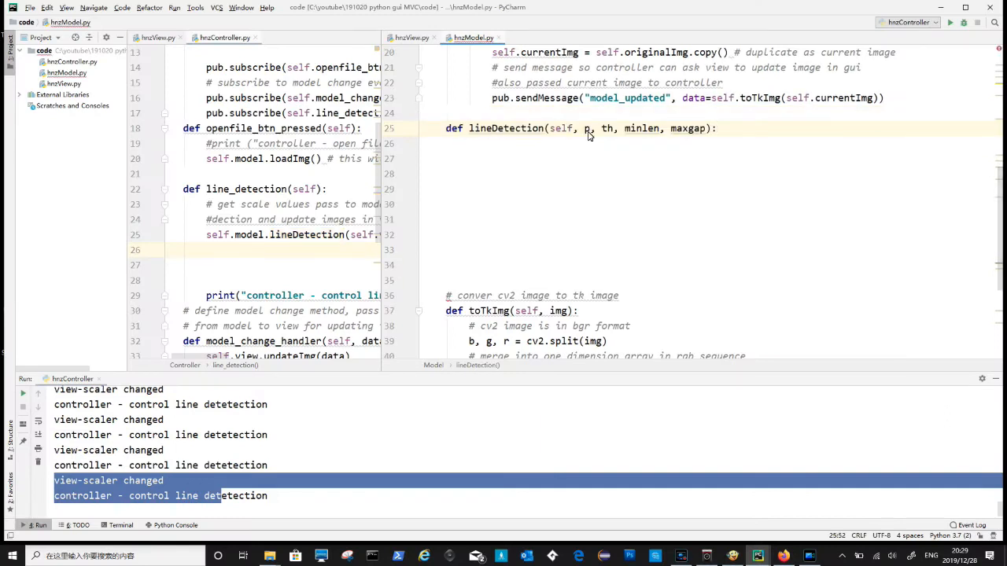
mouse_move(611, 147)
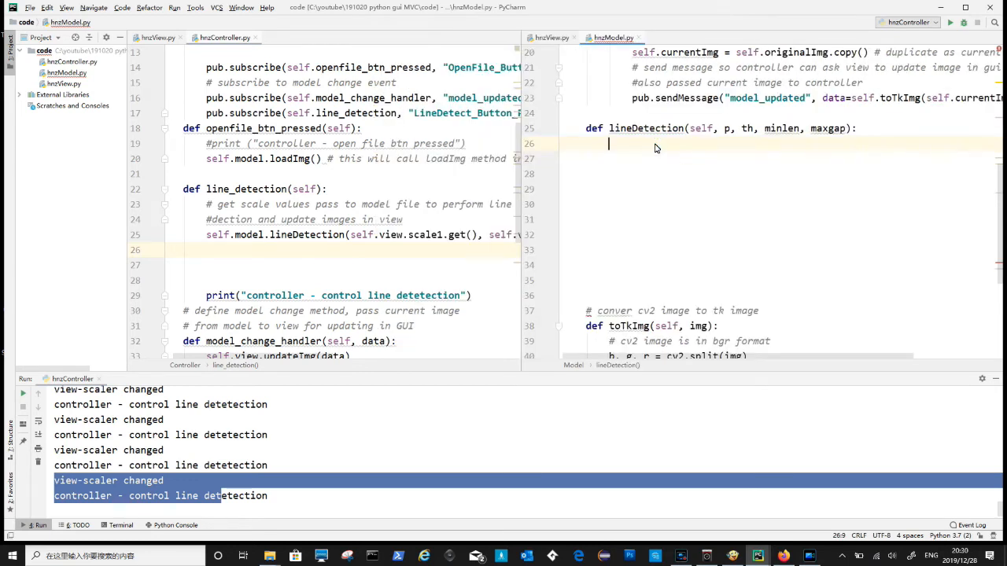
Step: Copy self.originalImg into img with a '#get original image' comment
text(img = self.originalImg.copy())
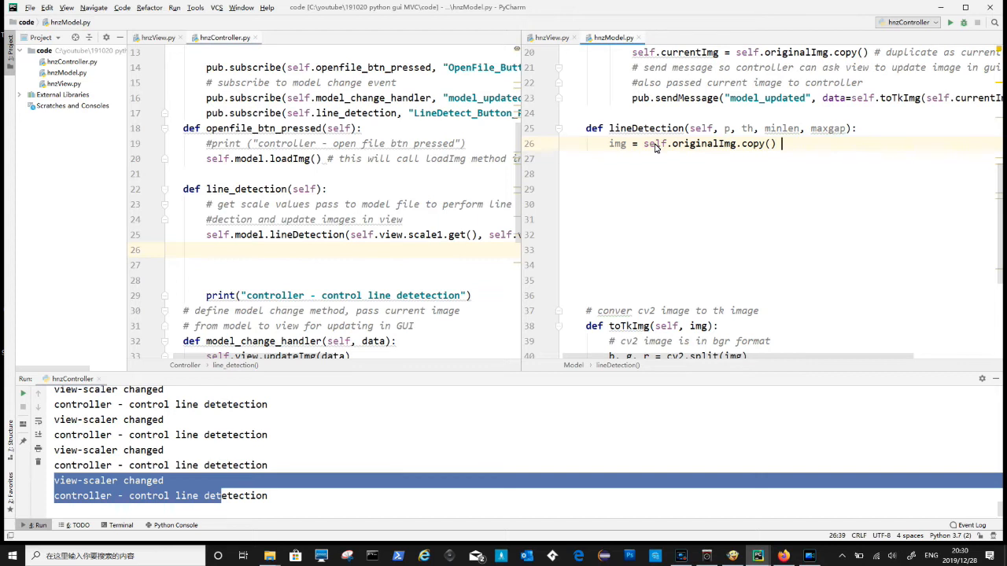
text(#get origina)
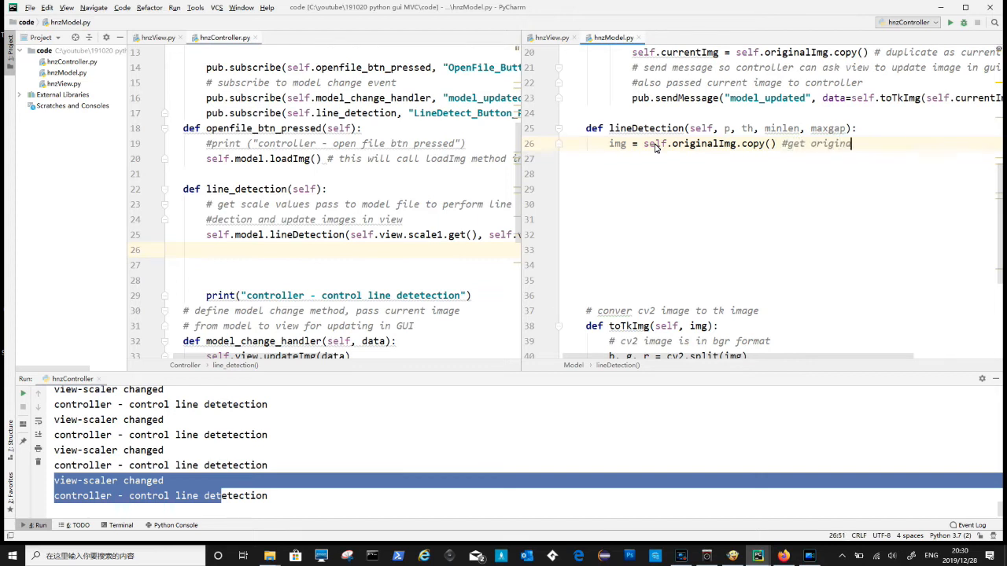
text(image)
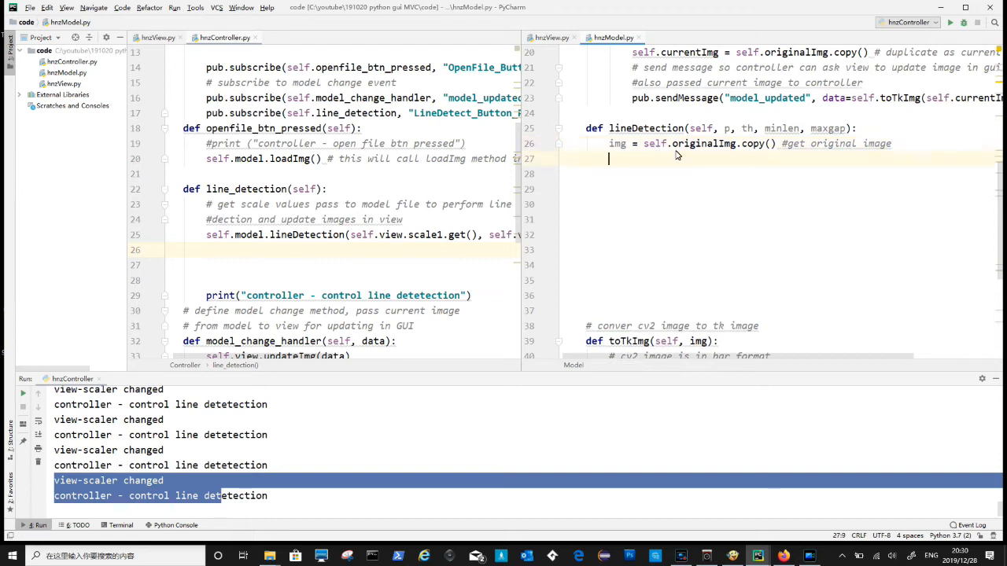
Step: Convert img to grayscale with cv2.cvtColor and compute cv2.Canny(gray, 50, 150, apertureSize=3) edges
text(gray = cv2.cvtColor(img, cv2.COLOR_BGR2GRAY) # turn image into greyscal)
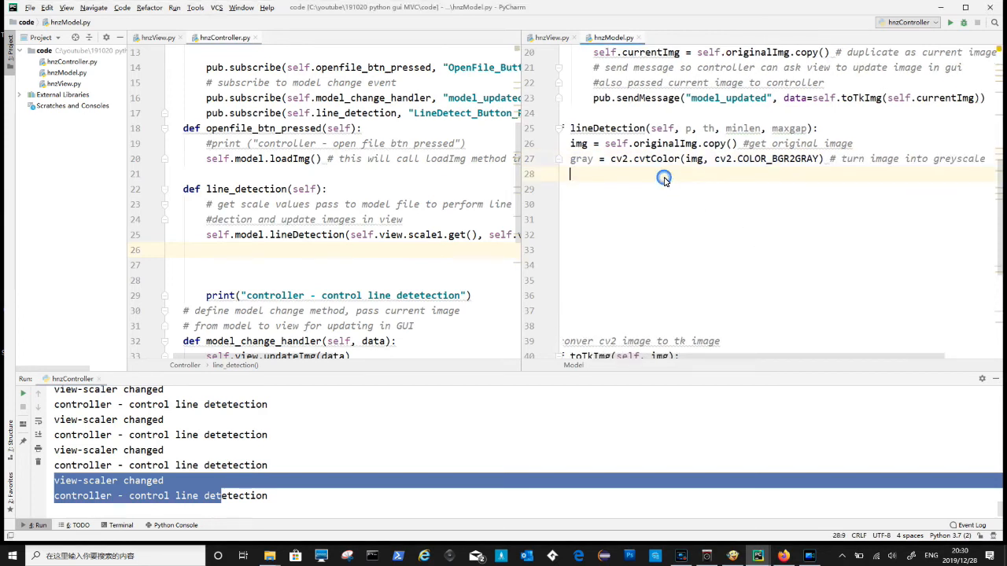
text(edges = cv2.Canny(gray, 50, 150, apertureSize=3))
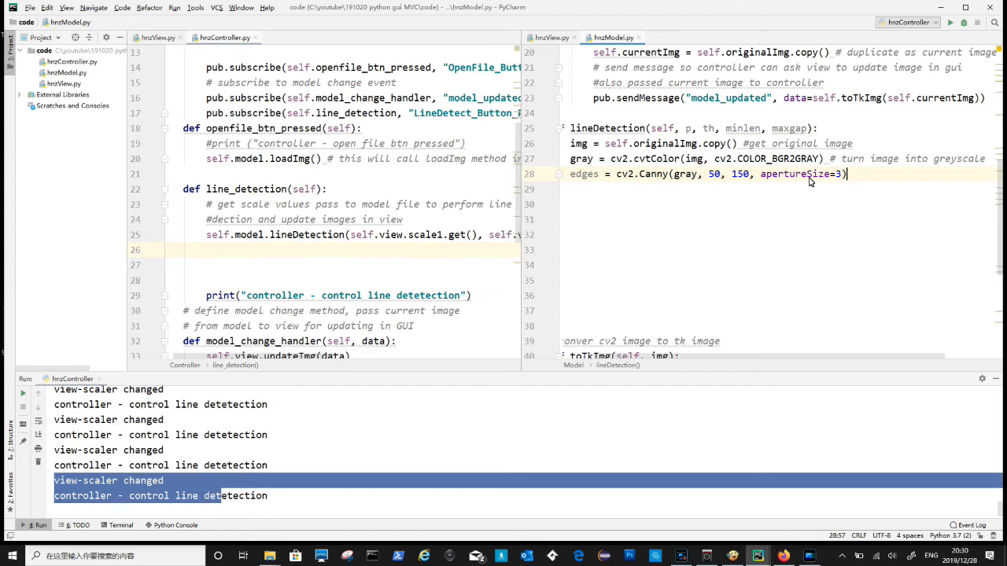
text(#)
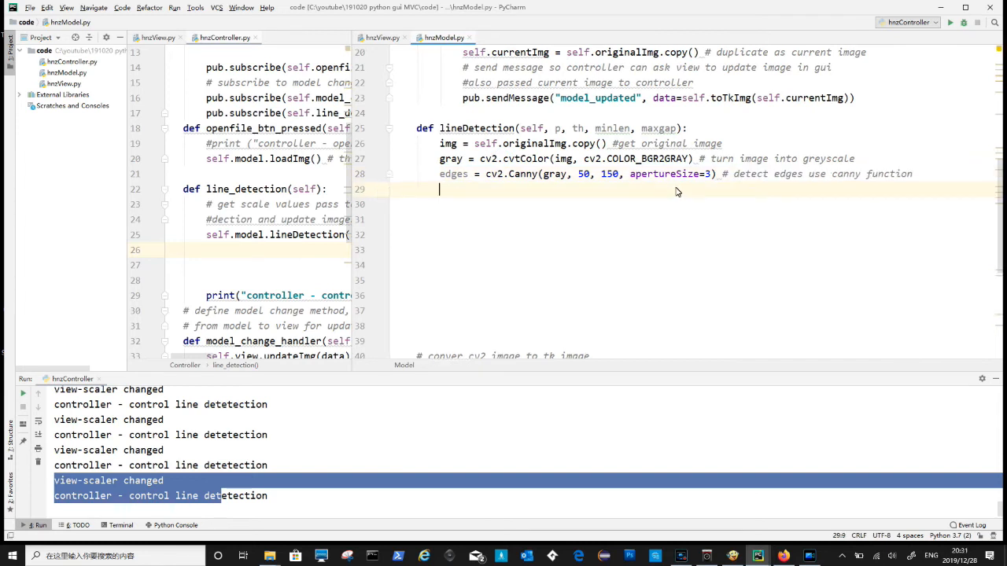
Step: Compute lines = cv2.HoughLinesP(edges, p, np.pi / 360, th, minlen, maxgap)
text(lines = cv2.HoughLinesP(edges, p, np.pi / 360, th, minlen, maxgap))
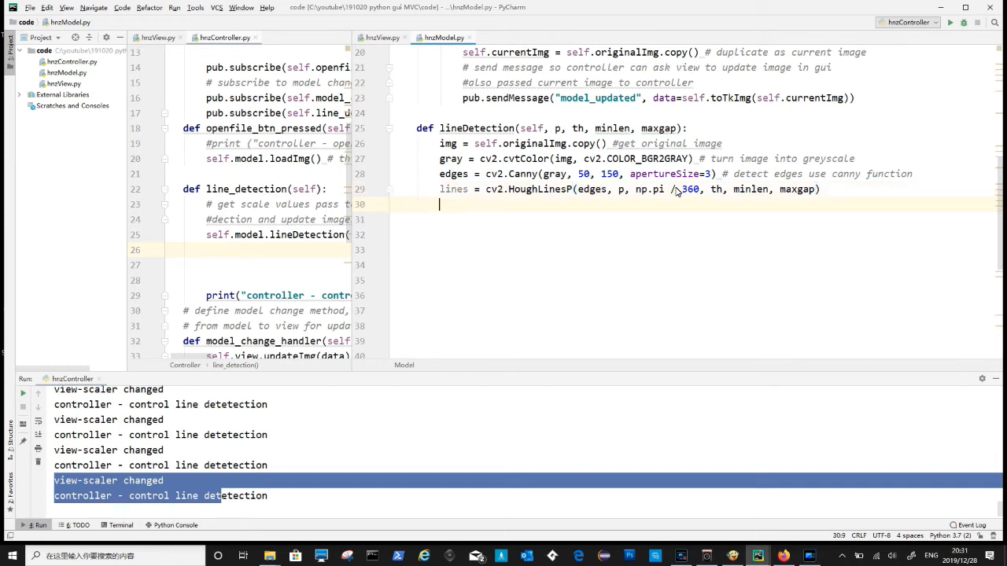
mouse_move(441, 192)
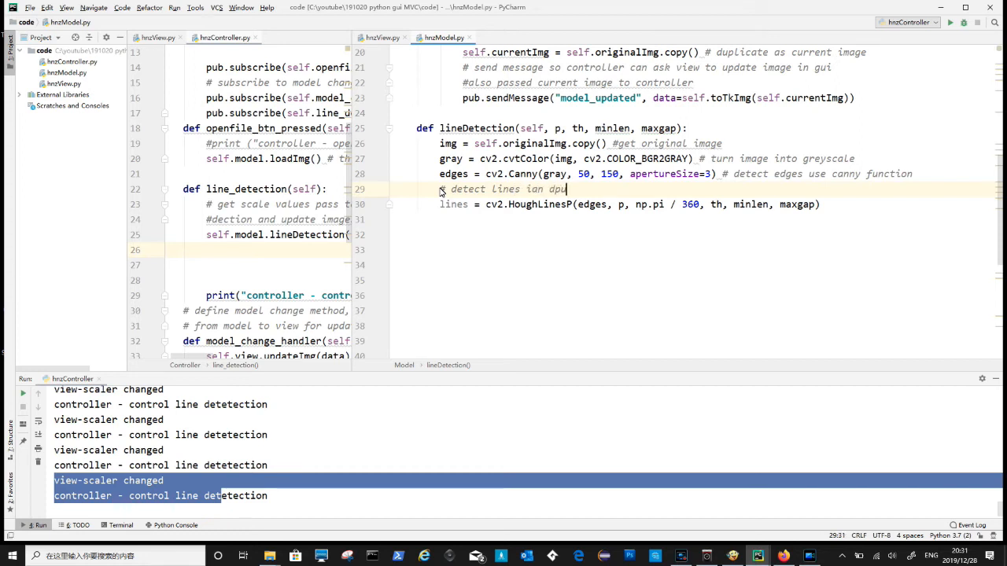
Step: Loop over lines, unpack line[0] and draw each with cv2.line in green (0, 255, 0) thickness 2
text(and put)
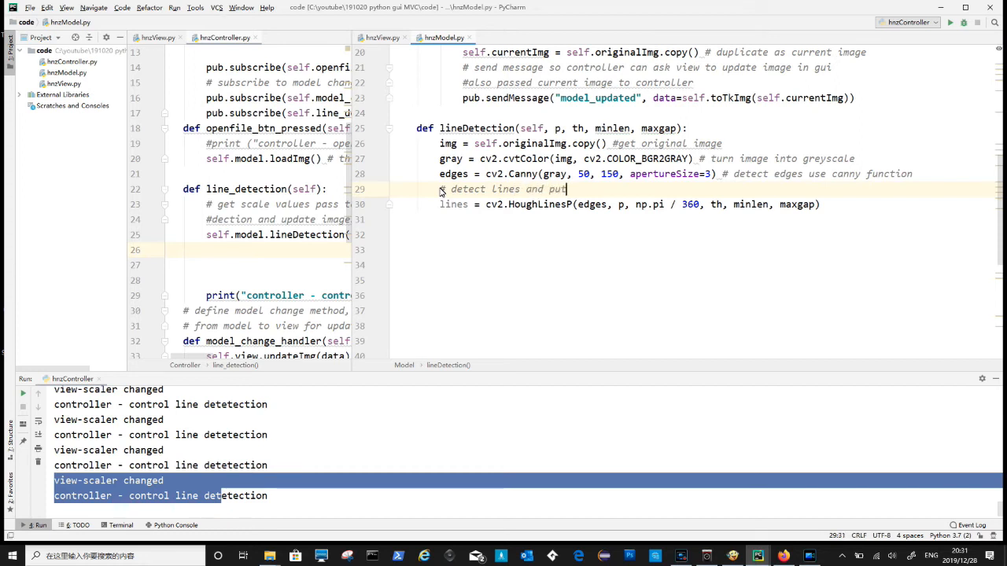
text(into a collection 'lines)
text(for line in lines:)
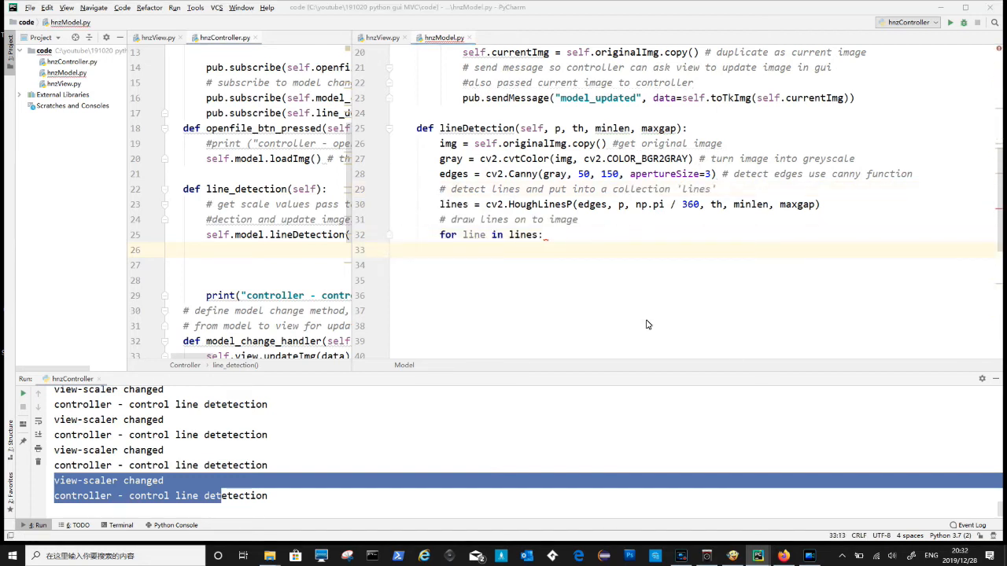
text(x1, y1, x2, y2 = line[0])
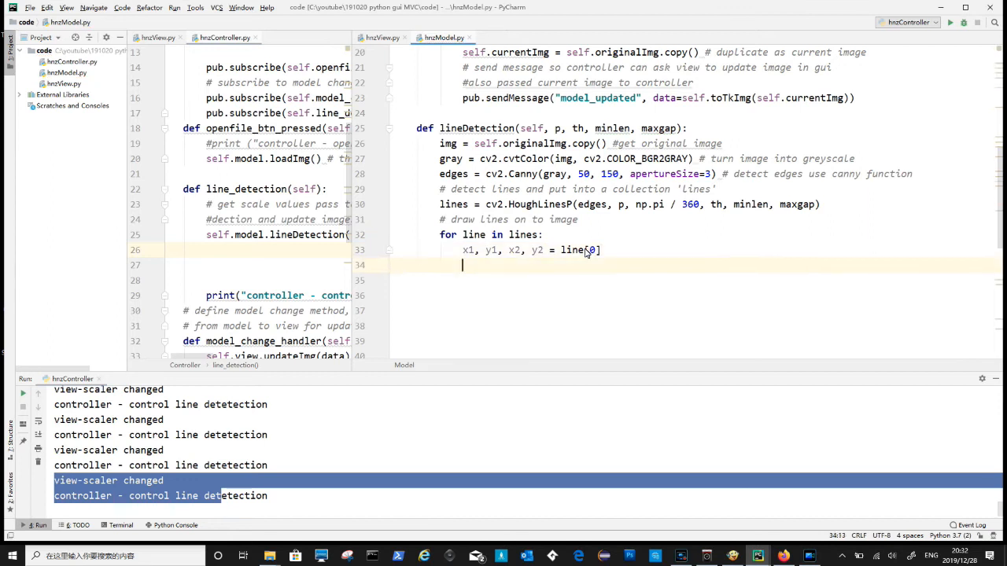
mouse_move(646, 255)
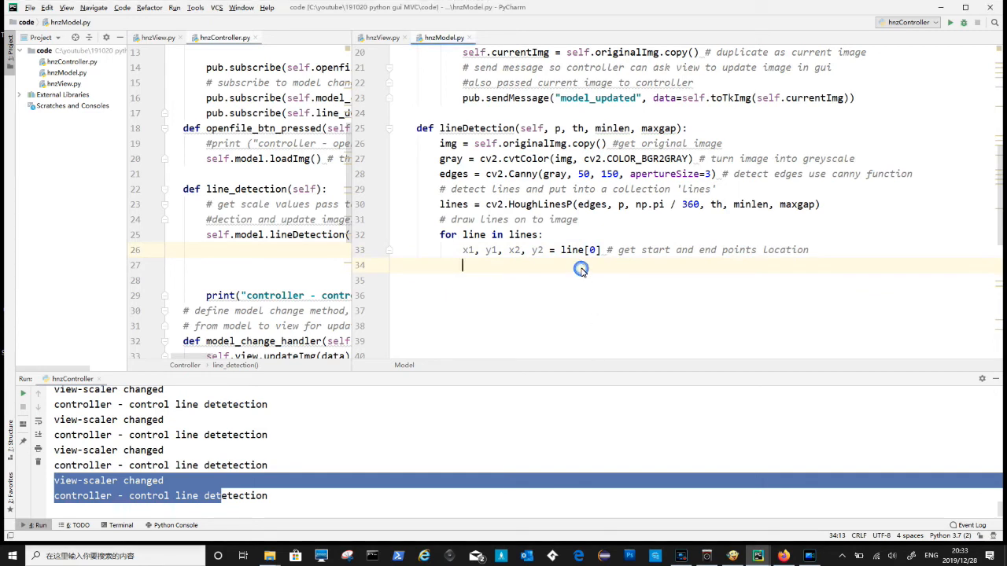
text(cv2.line(img, (x1, y1), (x2, y2), (0, 255, 0), 2) #)
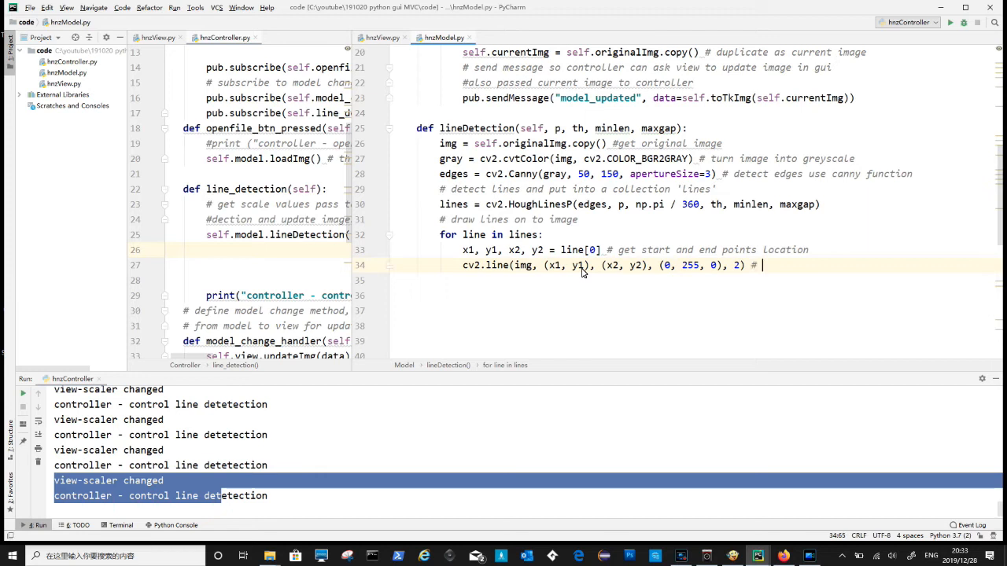
text(draw)
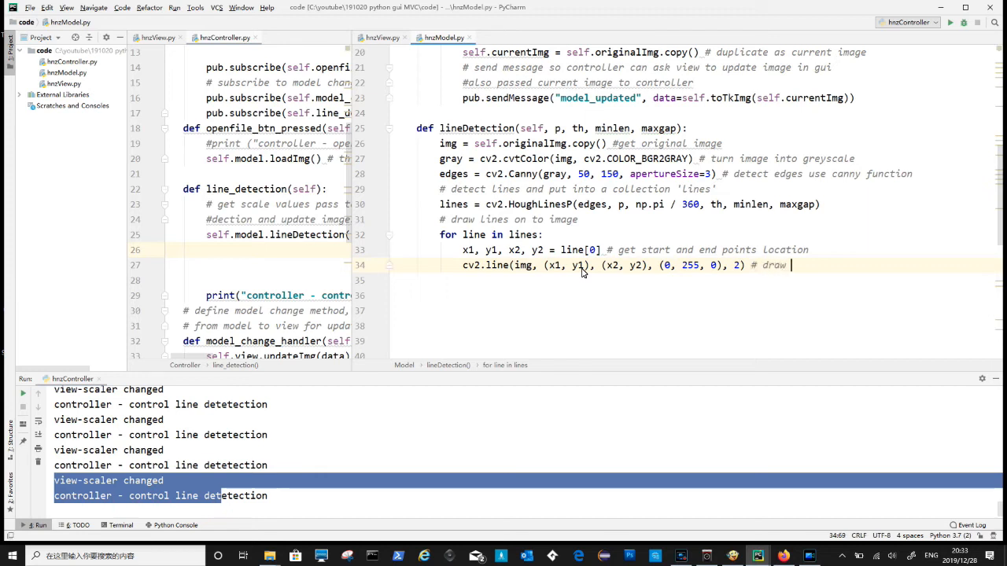
text(lines)
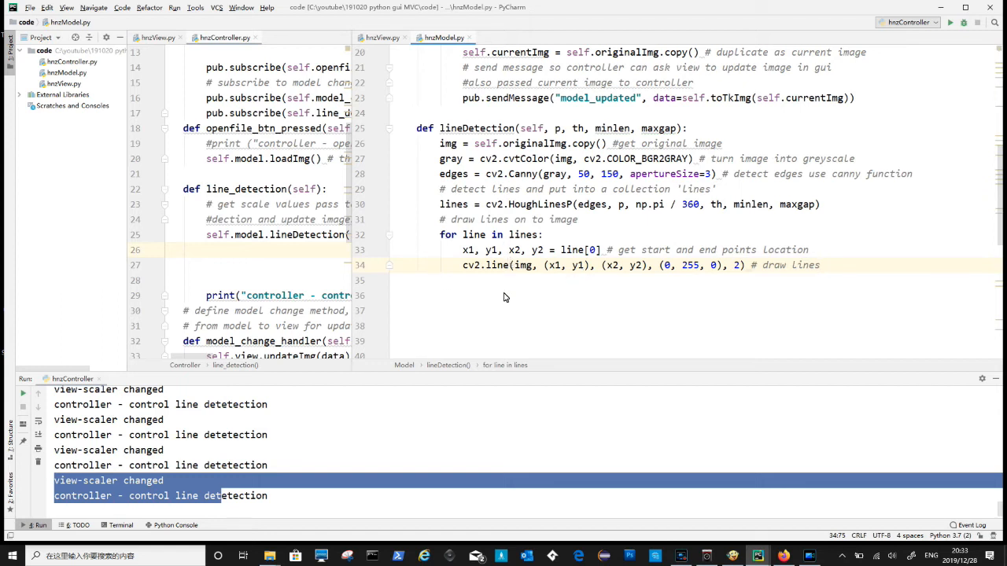
Step: Store the drawn result as self.currentImg with a 'put the work into current' comment
text(self.currentImg = img #)
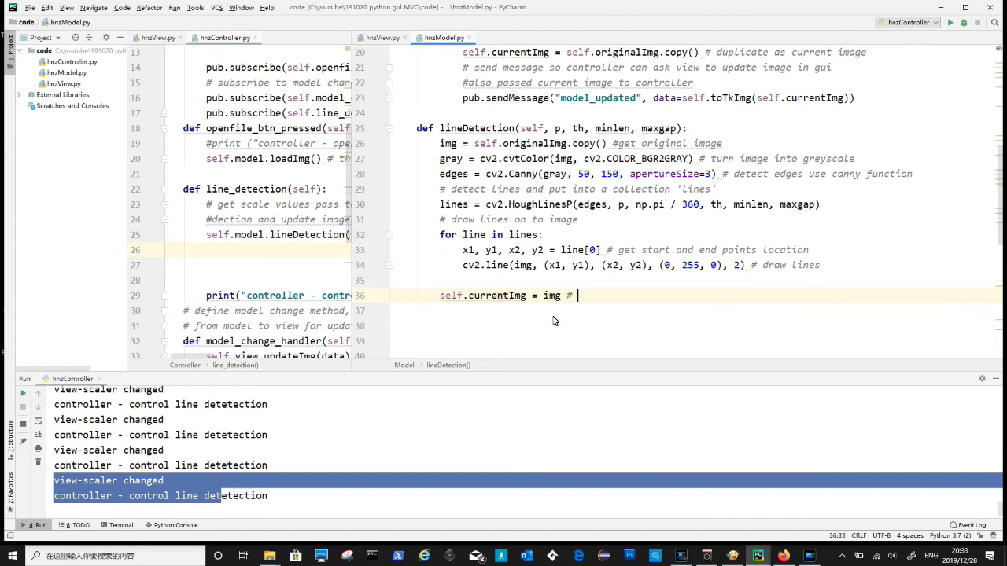
text(put the work into current image)
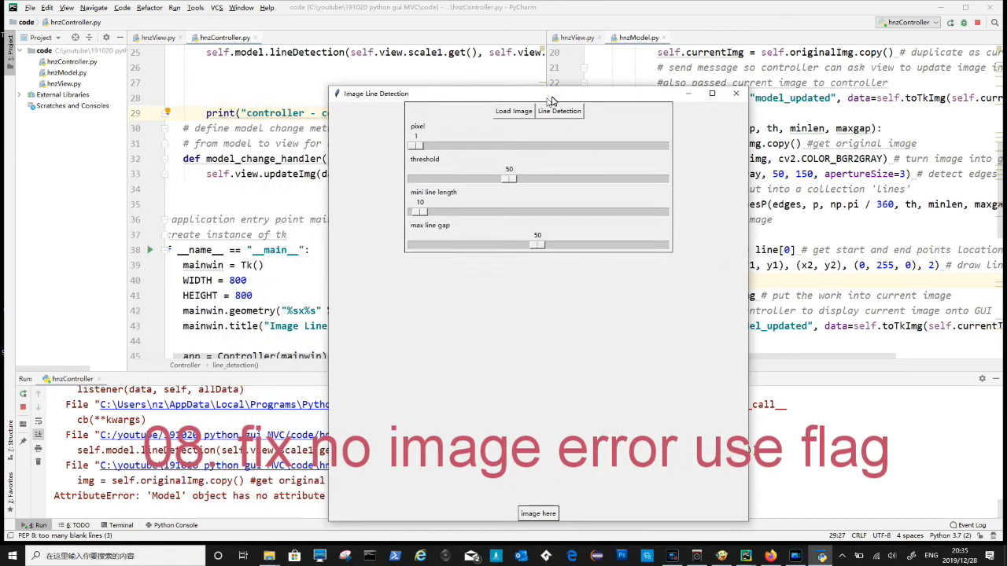
Step: Move the running app window aside to see the AttributeError traceback in the Run panel
drag(538, 92, 706, 75)
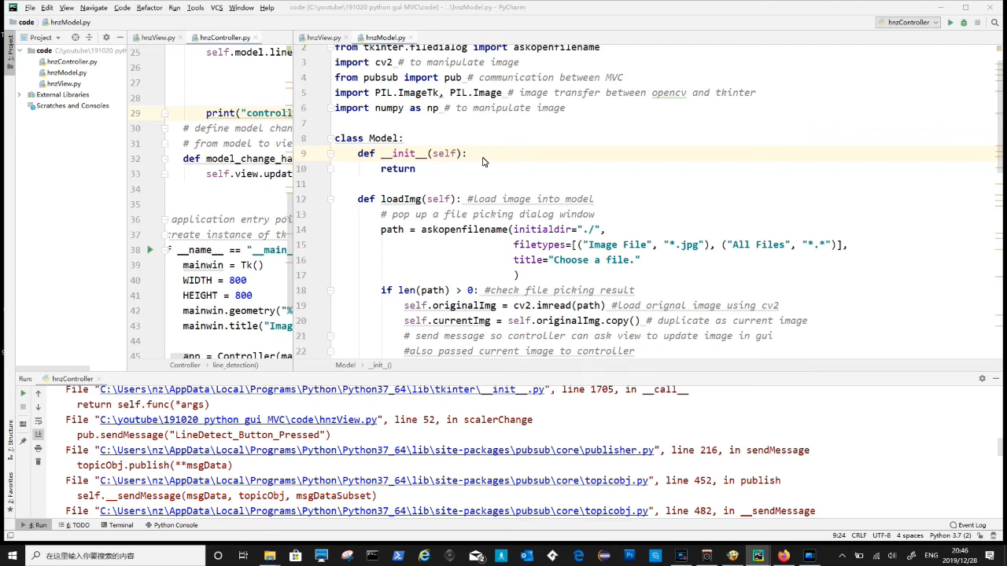
Step: Initialise self.flagLoadImage = False in Model.__init__, correcting FALSE to False
text(self.flagLoadImage = FALSE)
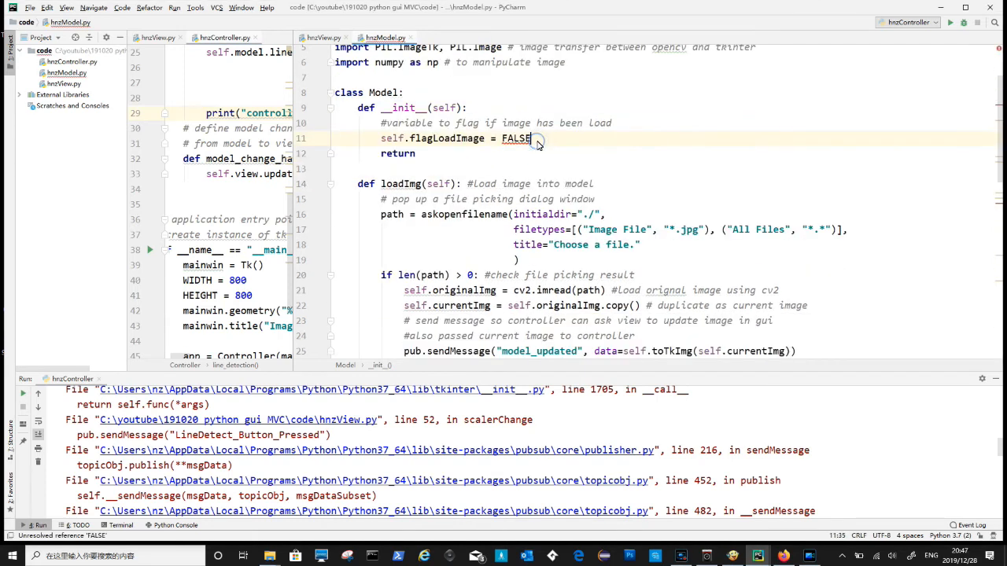
key(BackSpace)
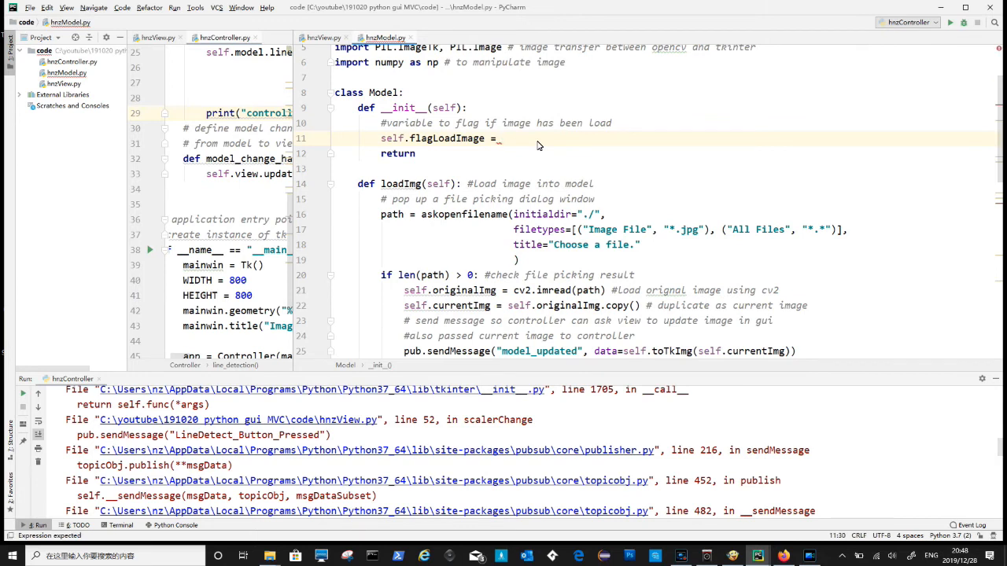
text(False)
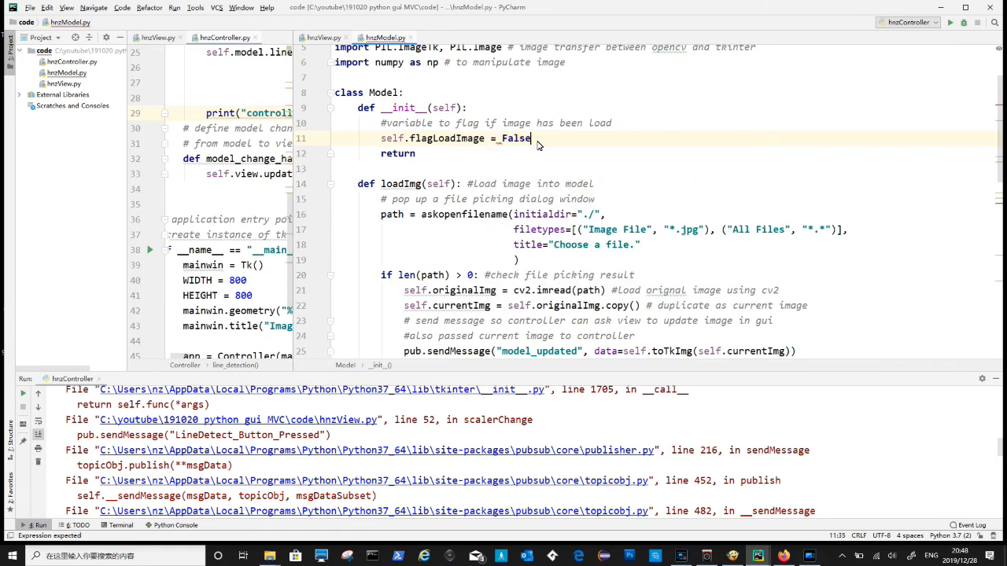
Step: Set the flag after loadImg and start an 'if flag' check at the top of lineDetection
text(self.flagLoadImage = TRUE)
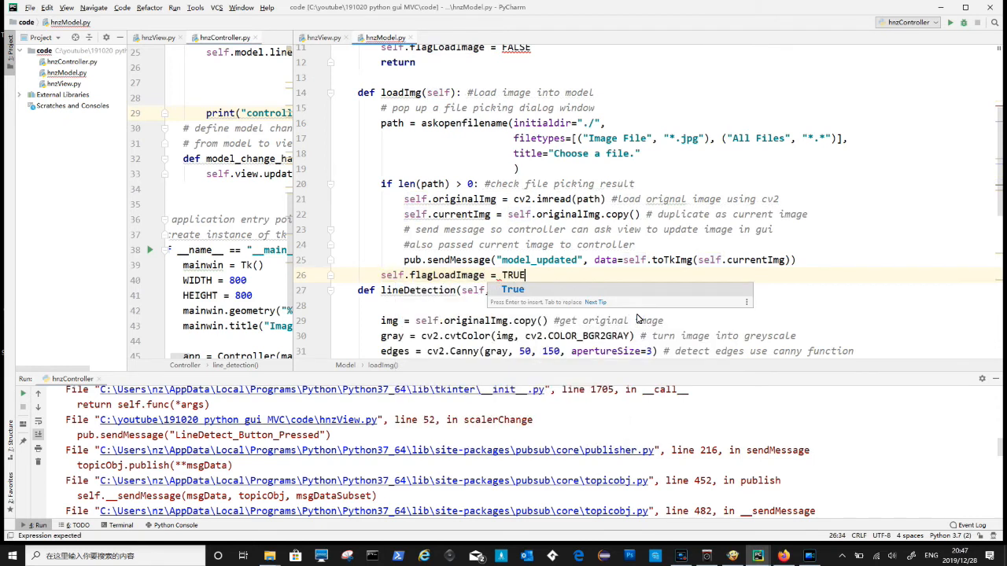
text(if)
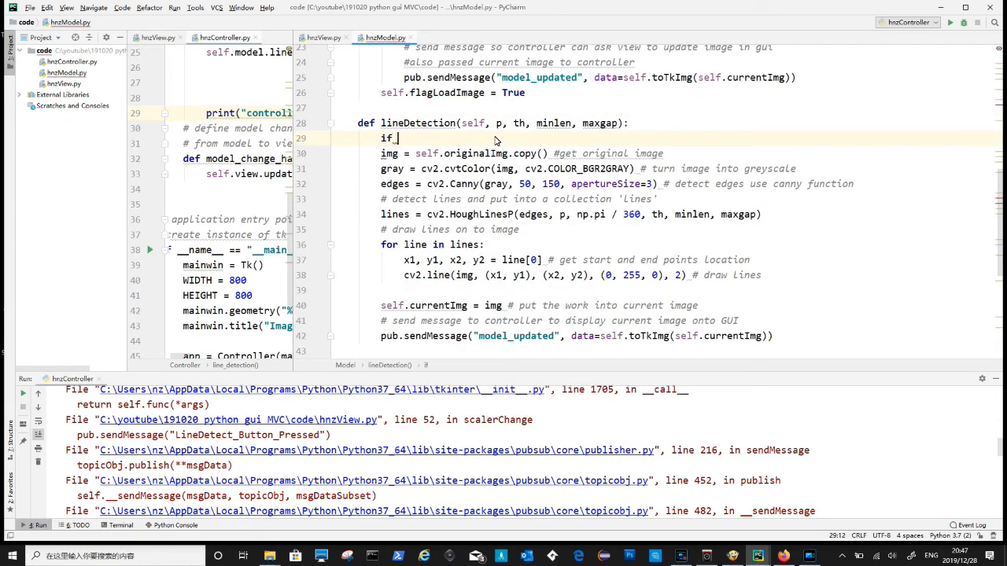
text(flag)
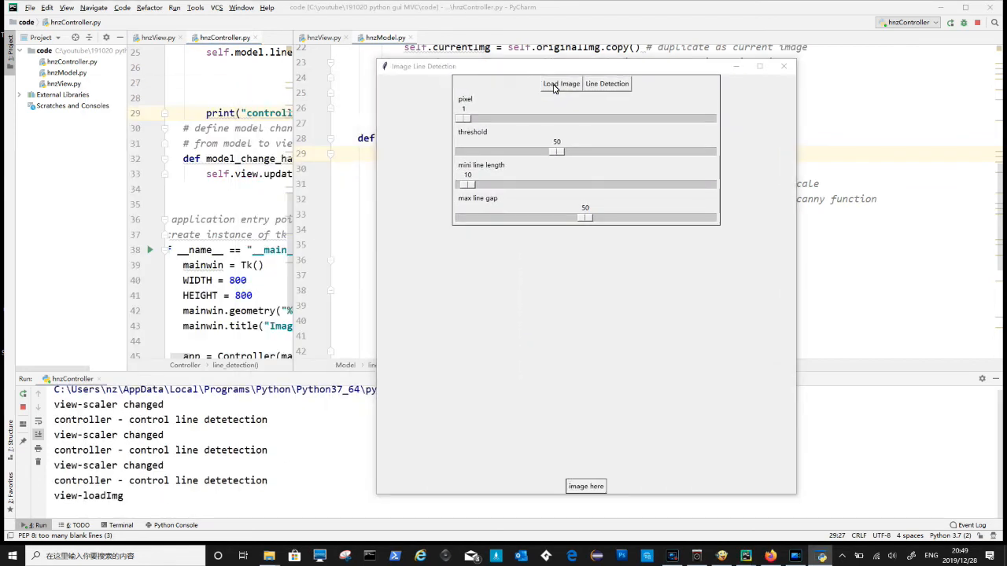
Step: Load test2.jpg so the floor plan shows with detected lines drawn in green
click(560, 83)
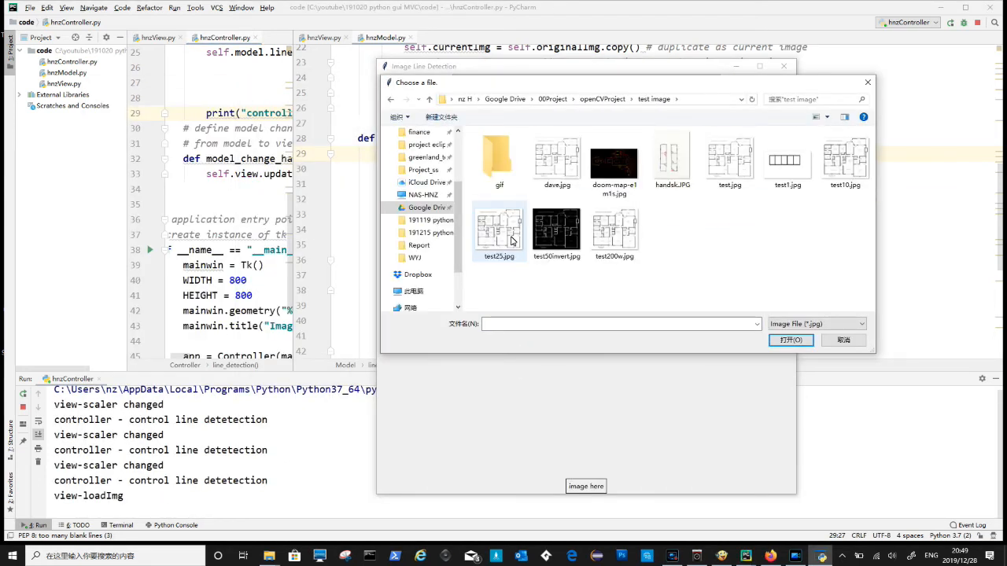
click(790, 340)
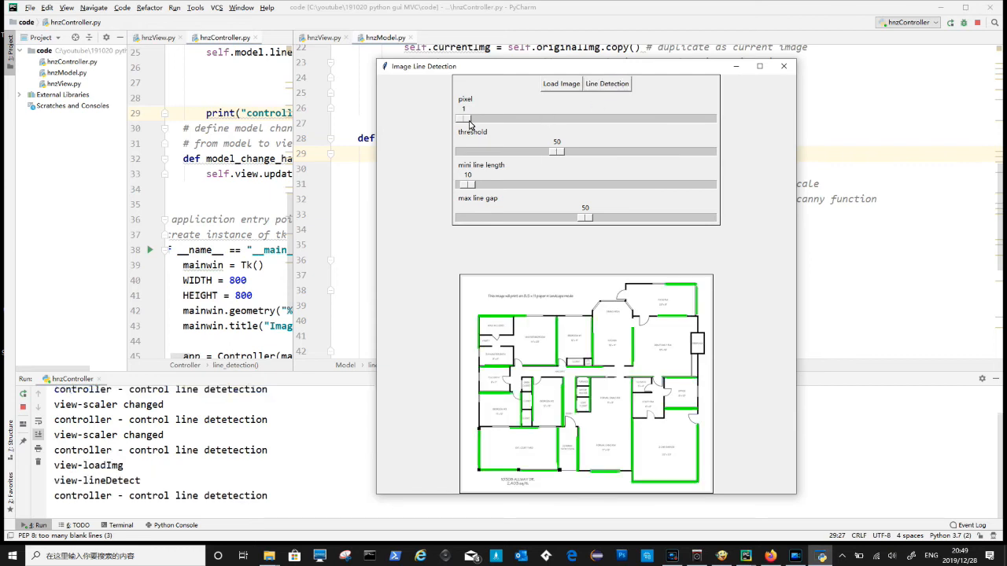
Step: Adjust the threshold and minimum line length sliders to redraw, then reopen Load Image
drag(469, 118, 475, 118)
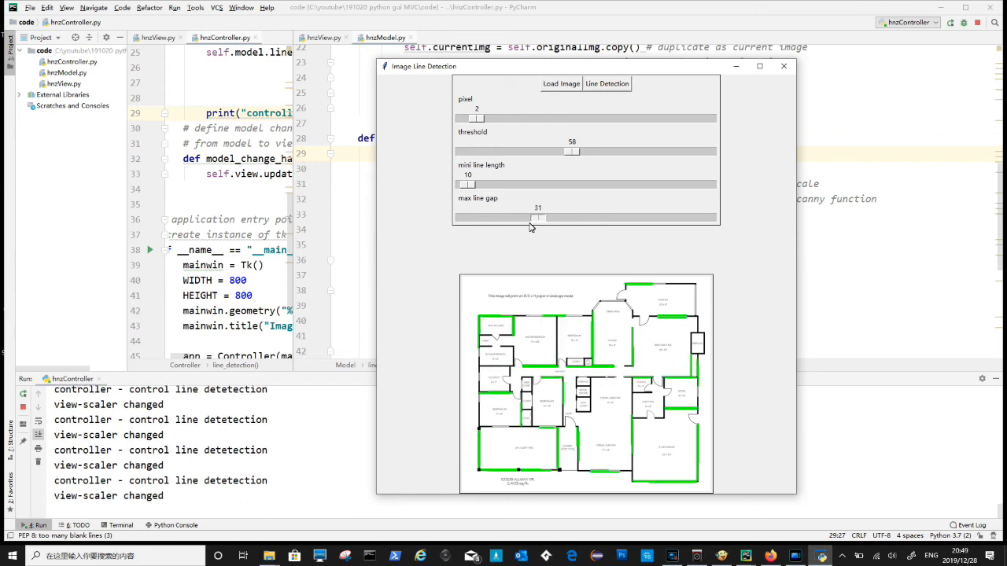
drag(469, 184, 648, 184)
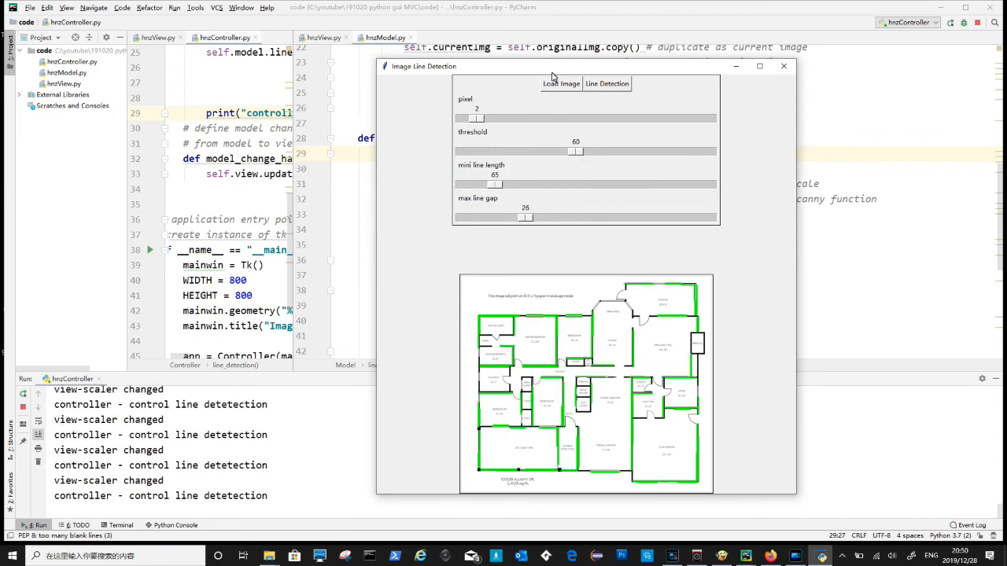
click(560, 83)
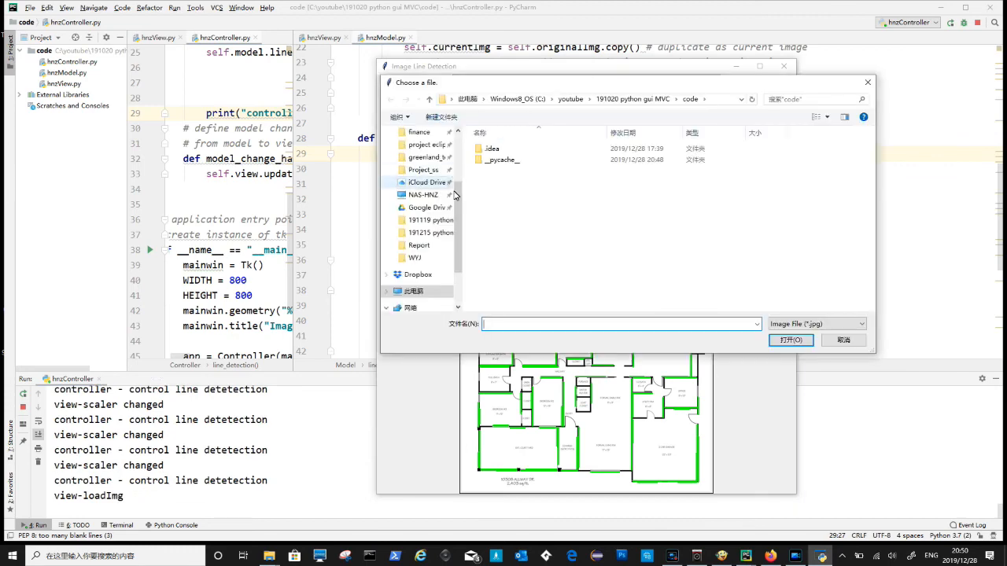